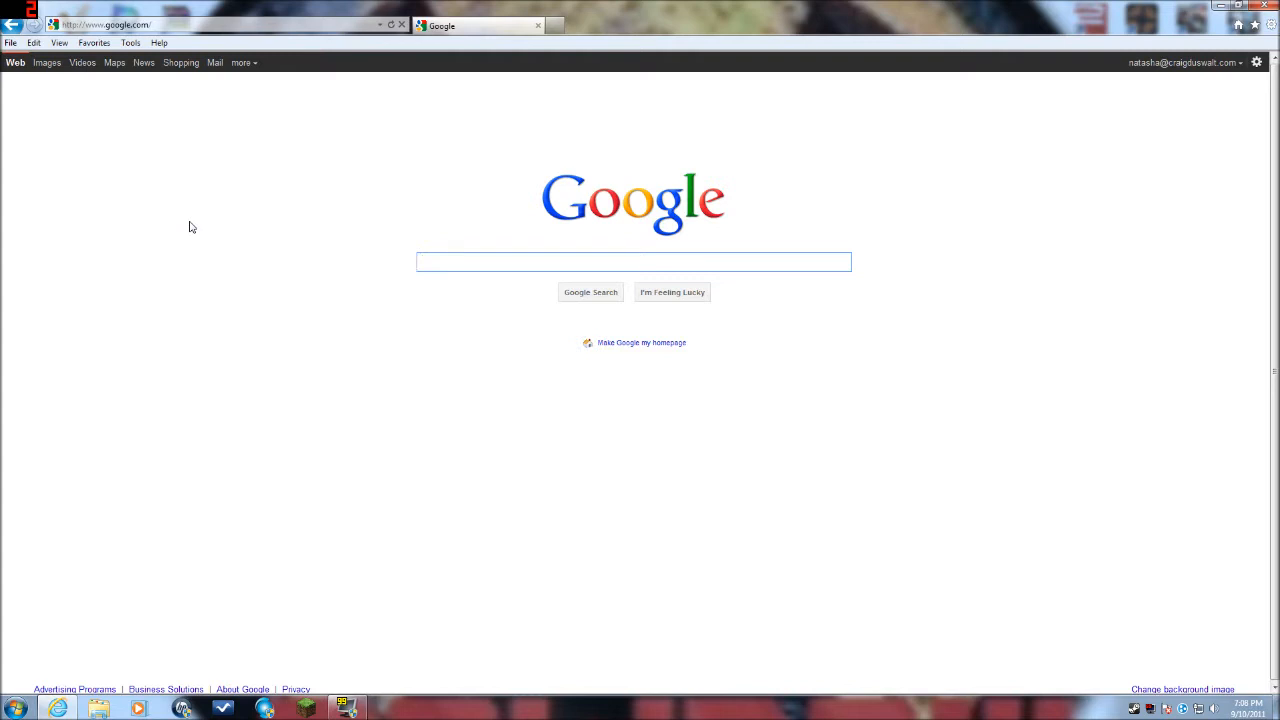
- Focus the Google search field to enter minecraftforum.net
left_click(632, 260)
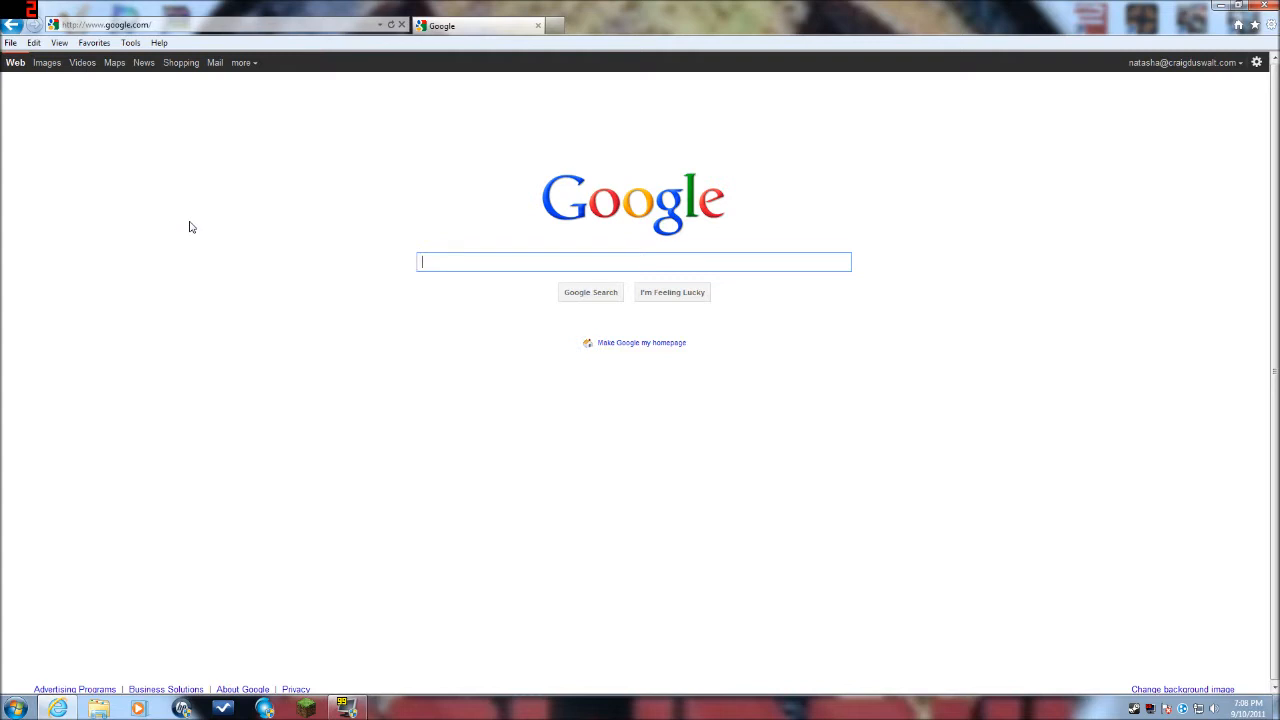
mouse_move(180, 246)
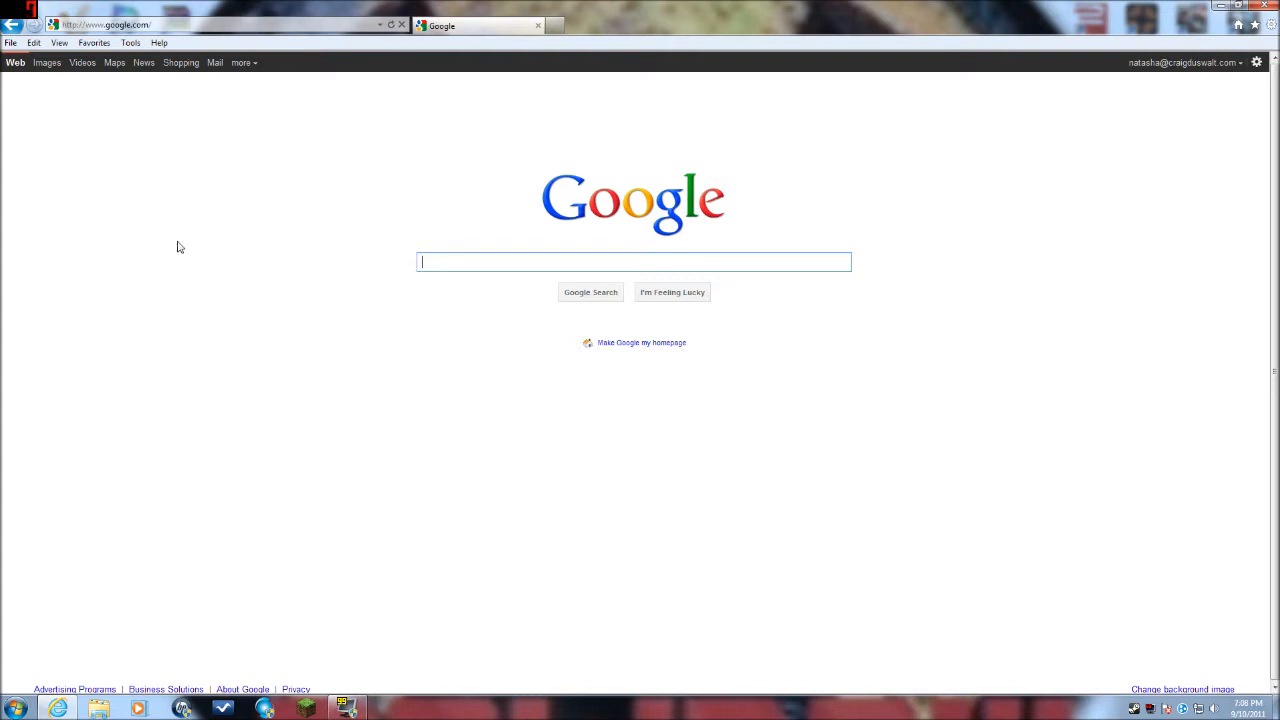
mouse_move(224, 252)
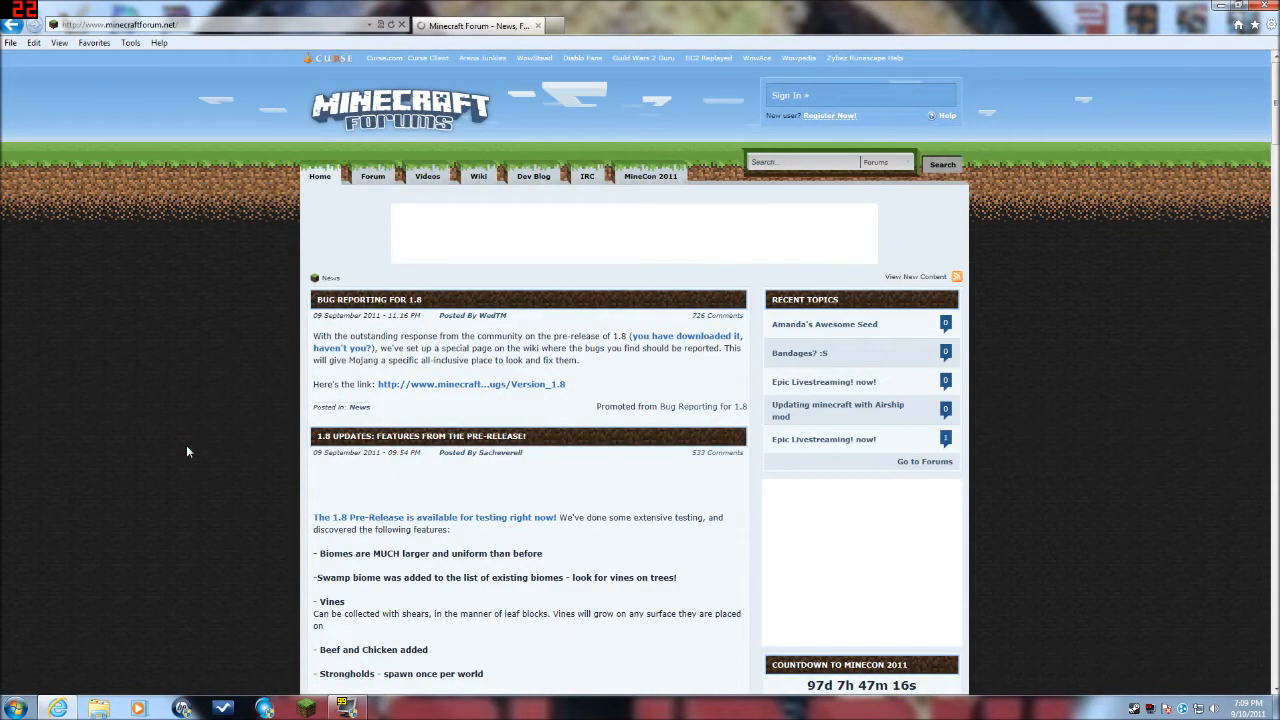
- Scroll the forum news down to the 1.8 pre-release post and dismiss the pop-up advertisement
scroll("down", 3)
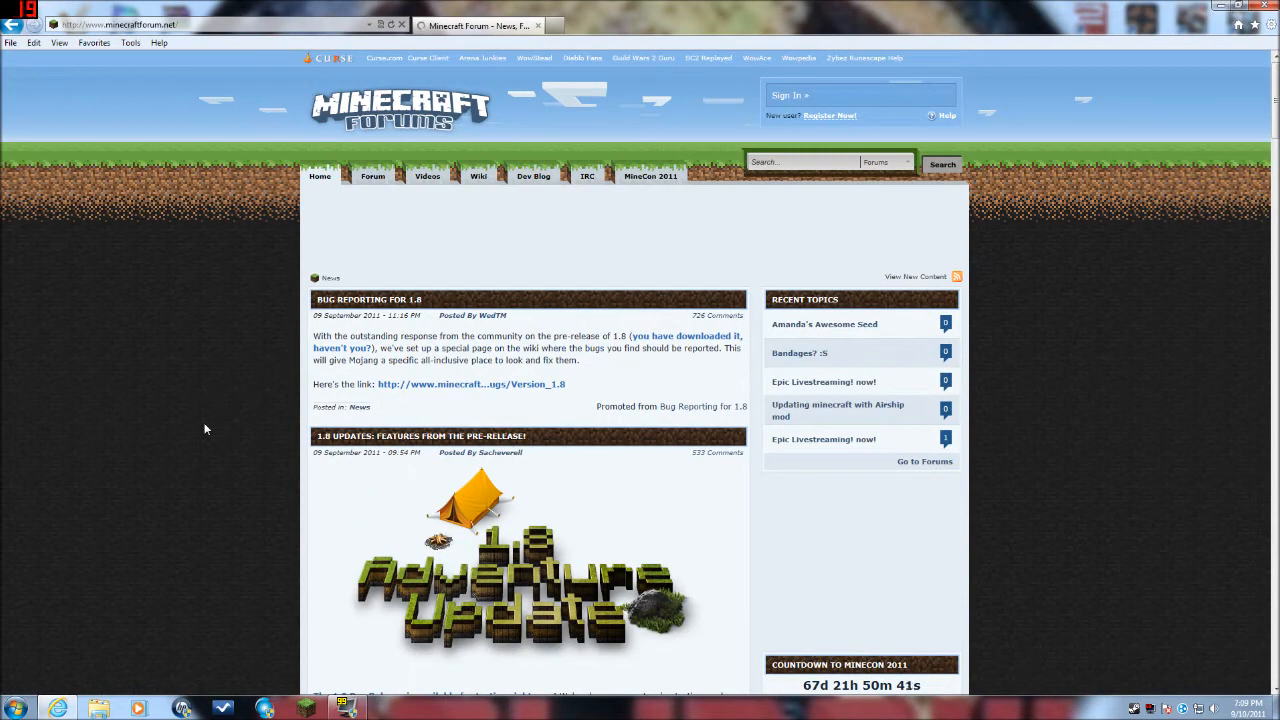
mouse_move(182, 560)
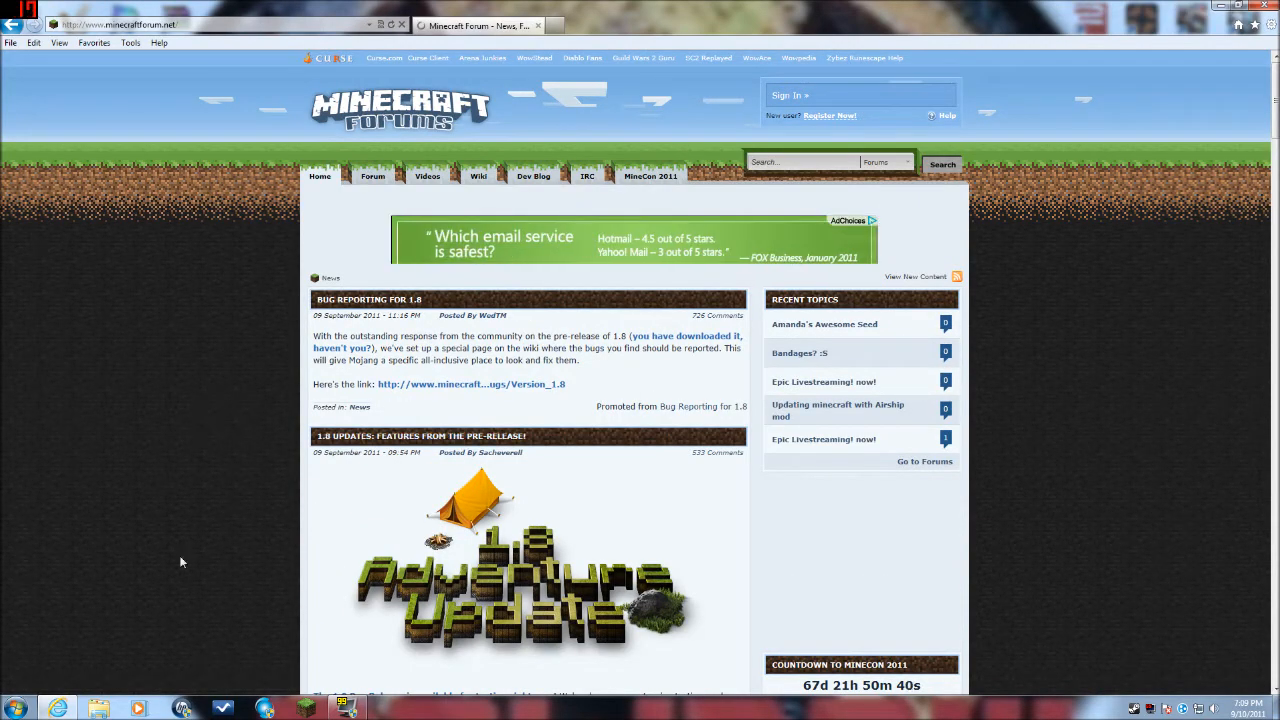
scroll("down", 3)
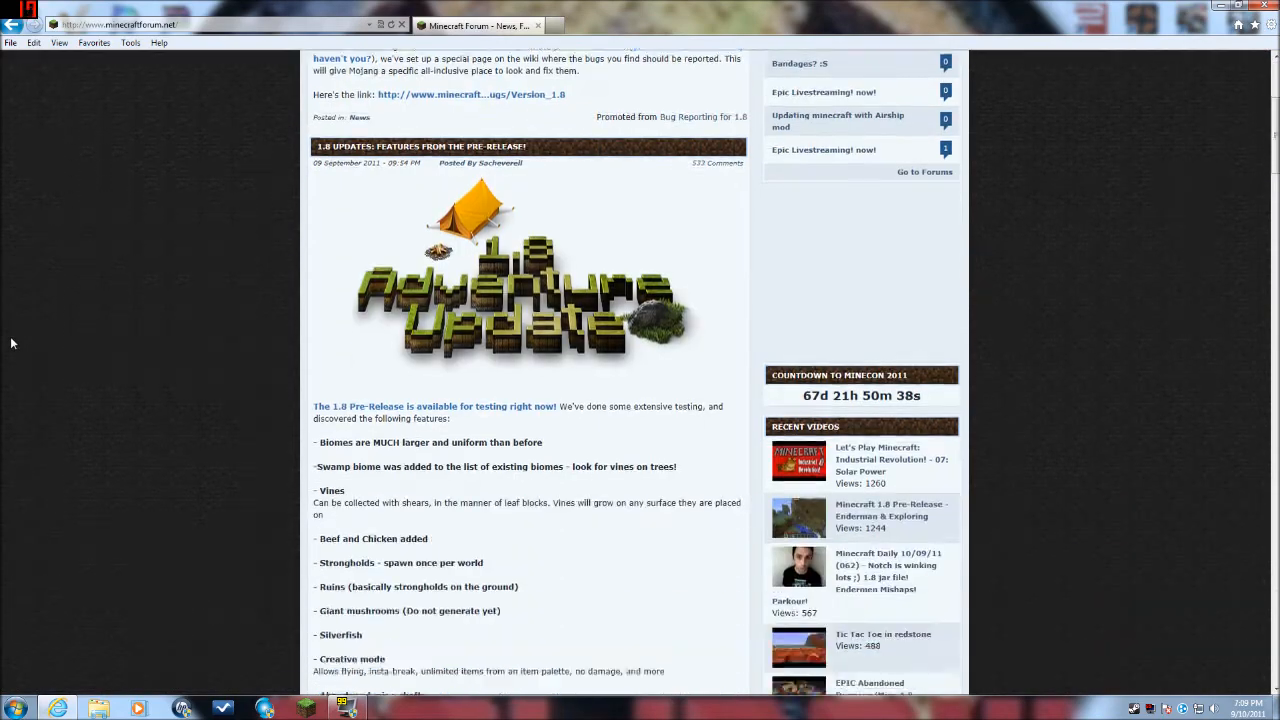
scroll("down", 3)
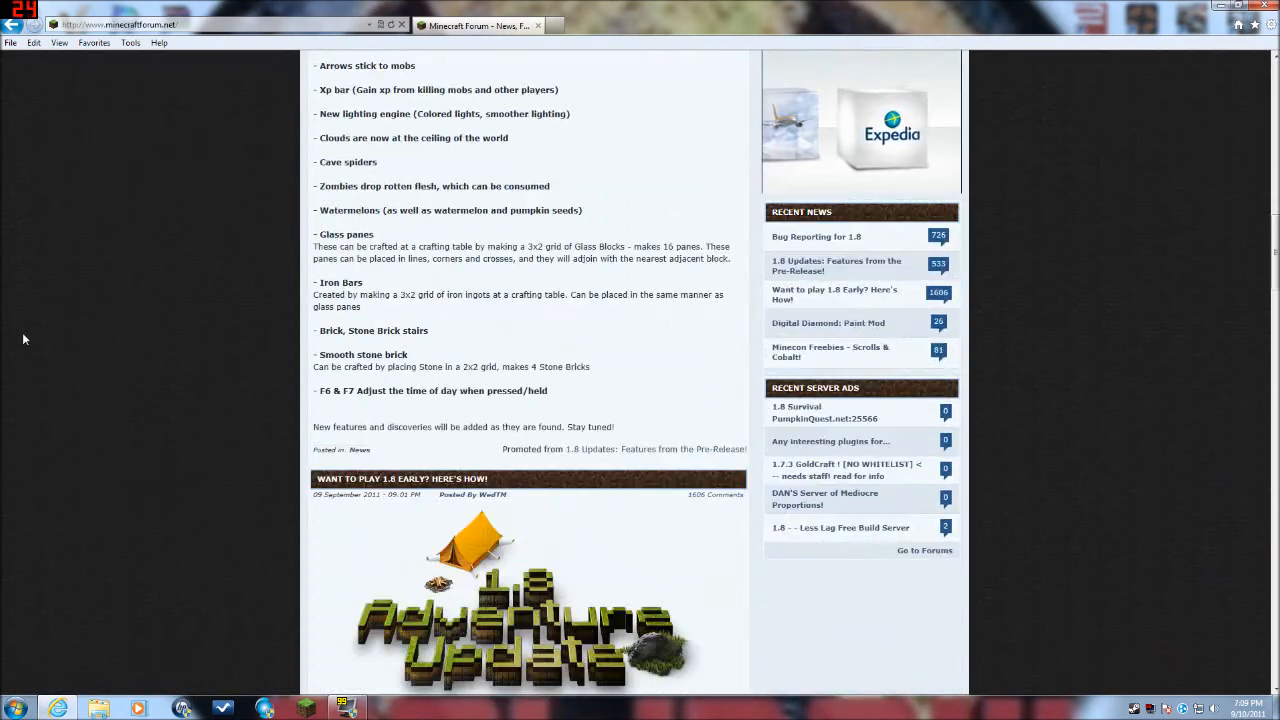
scroll("down", 3)
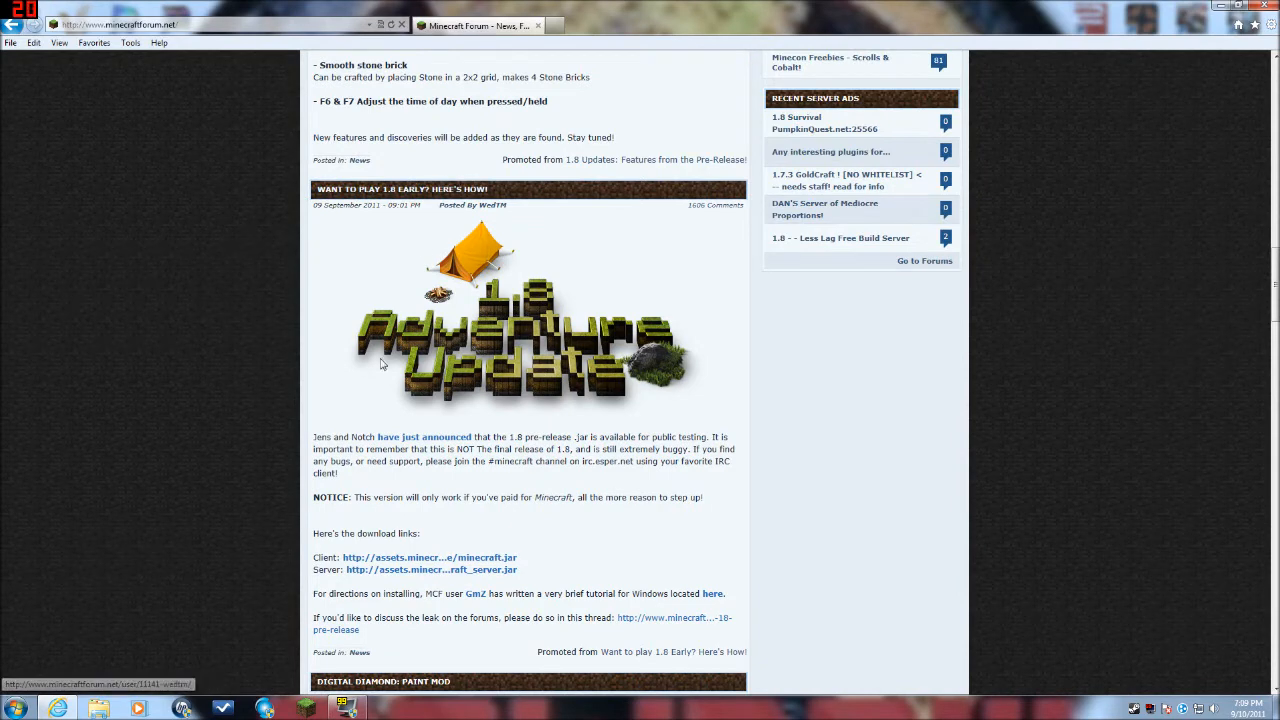
scroll("down", 3)
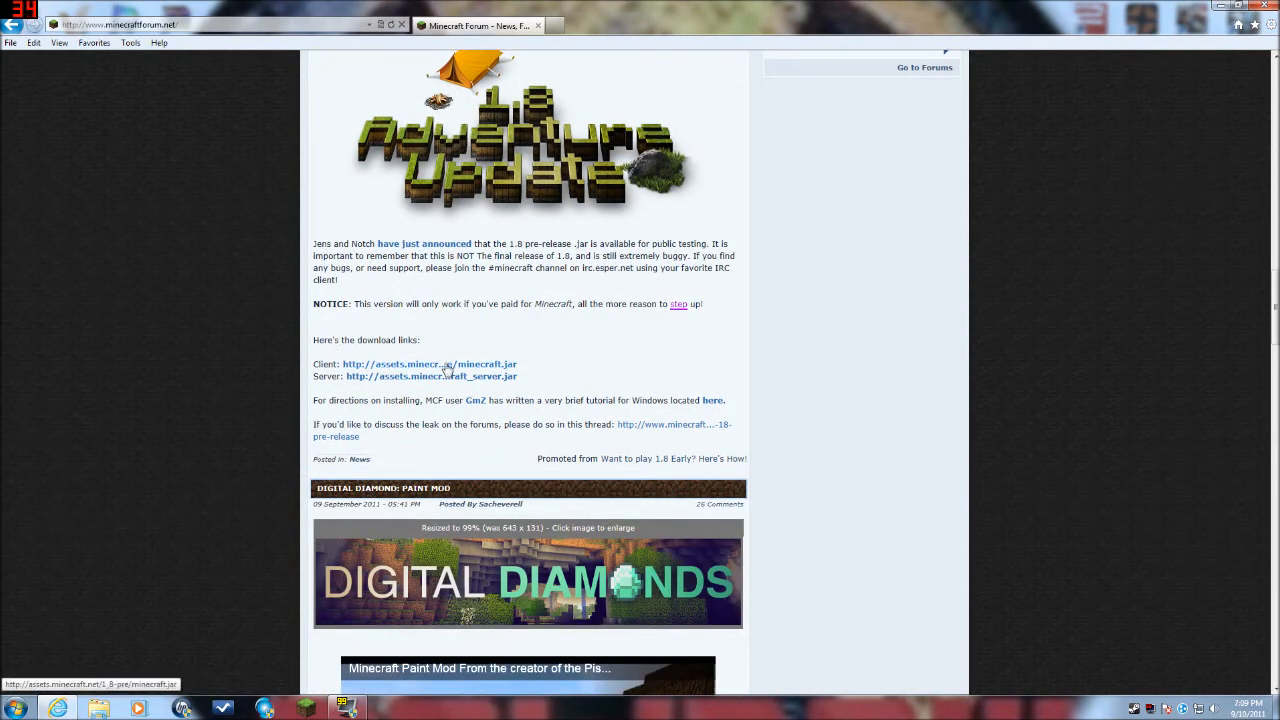
mouse_move(464, 364)
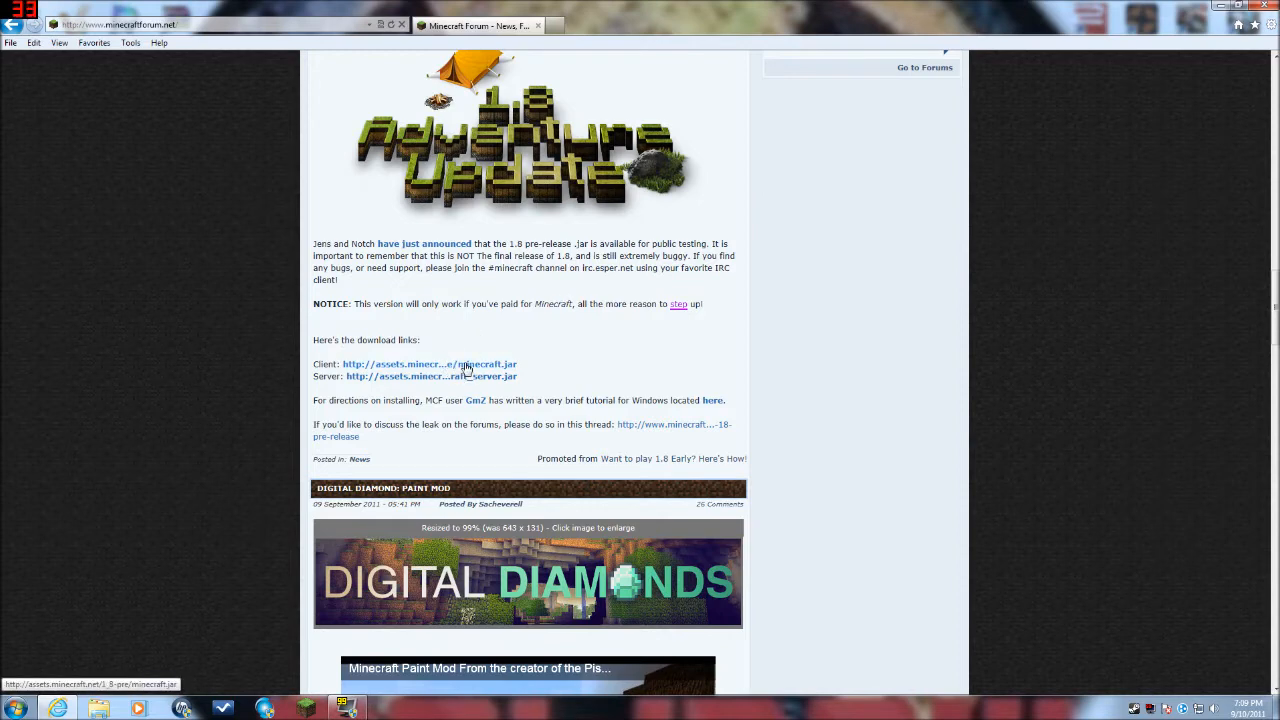
mouse_move(676, 322)
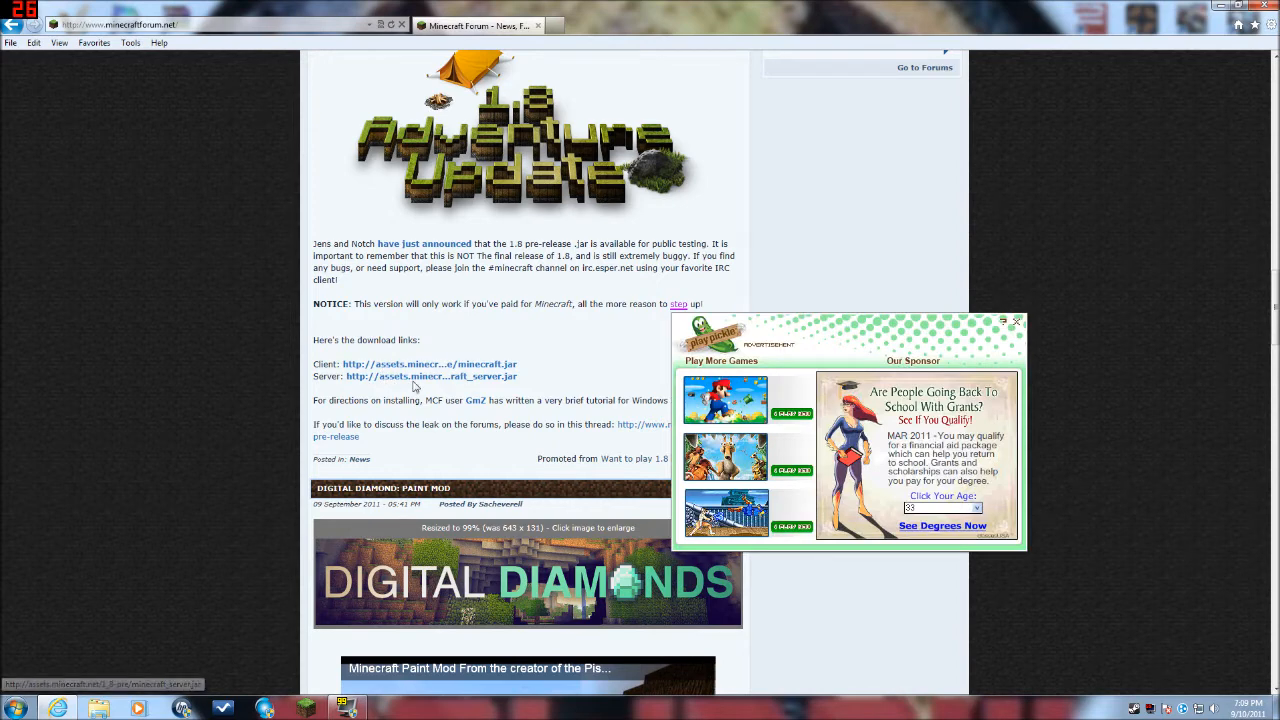
left_click(1016, 320)
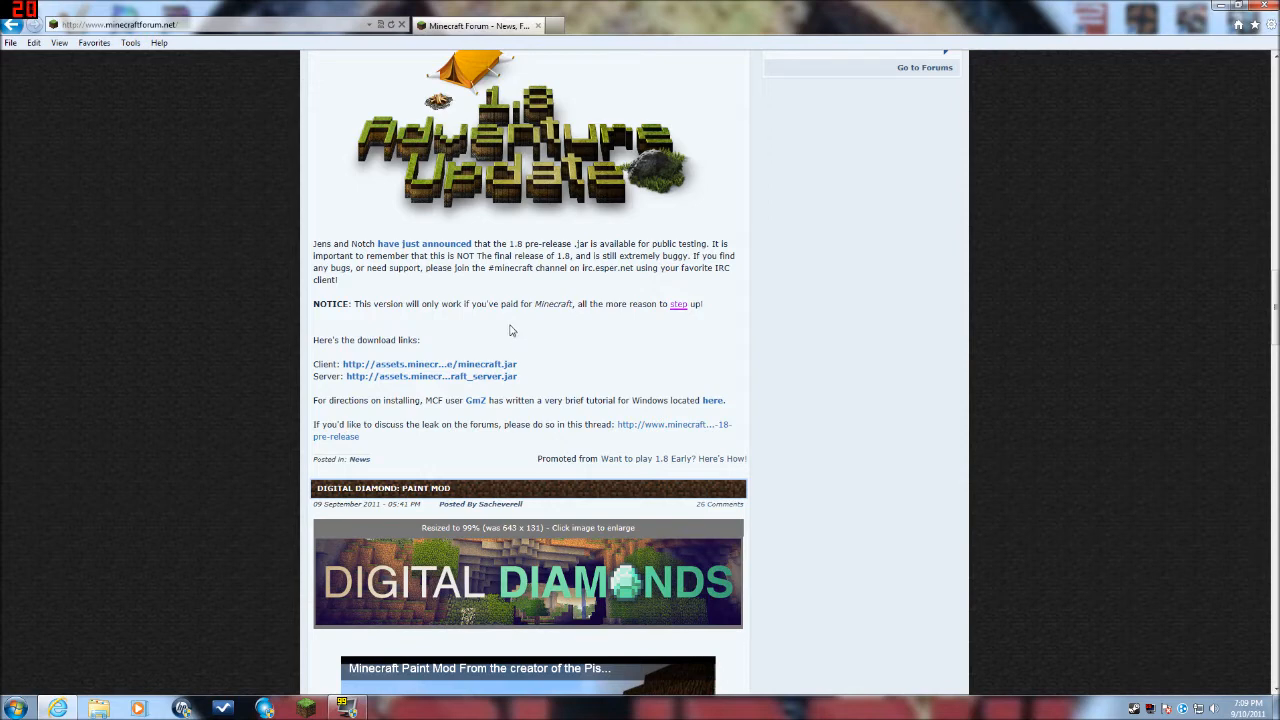
mouse_move(480, 364)
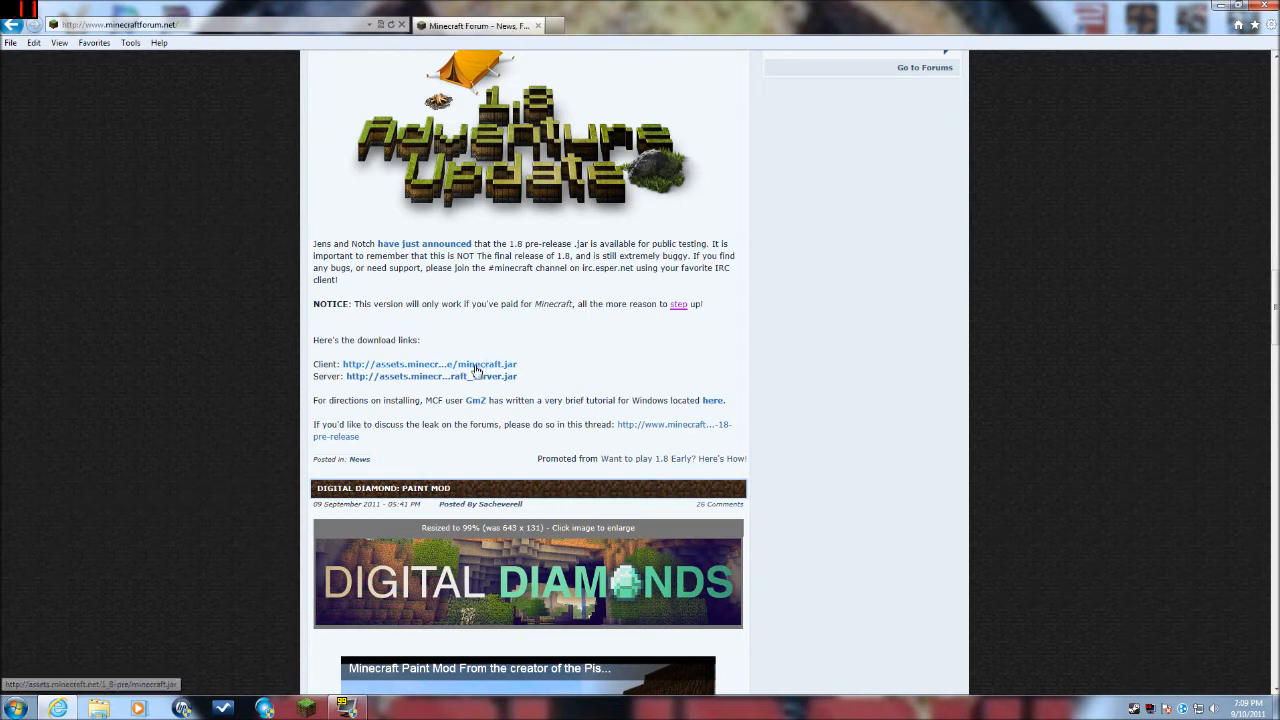
- Download the 1.8 pre-release client minecraft.jar, save it, and show the downloads list
left_click(432, 364)
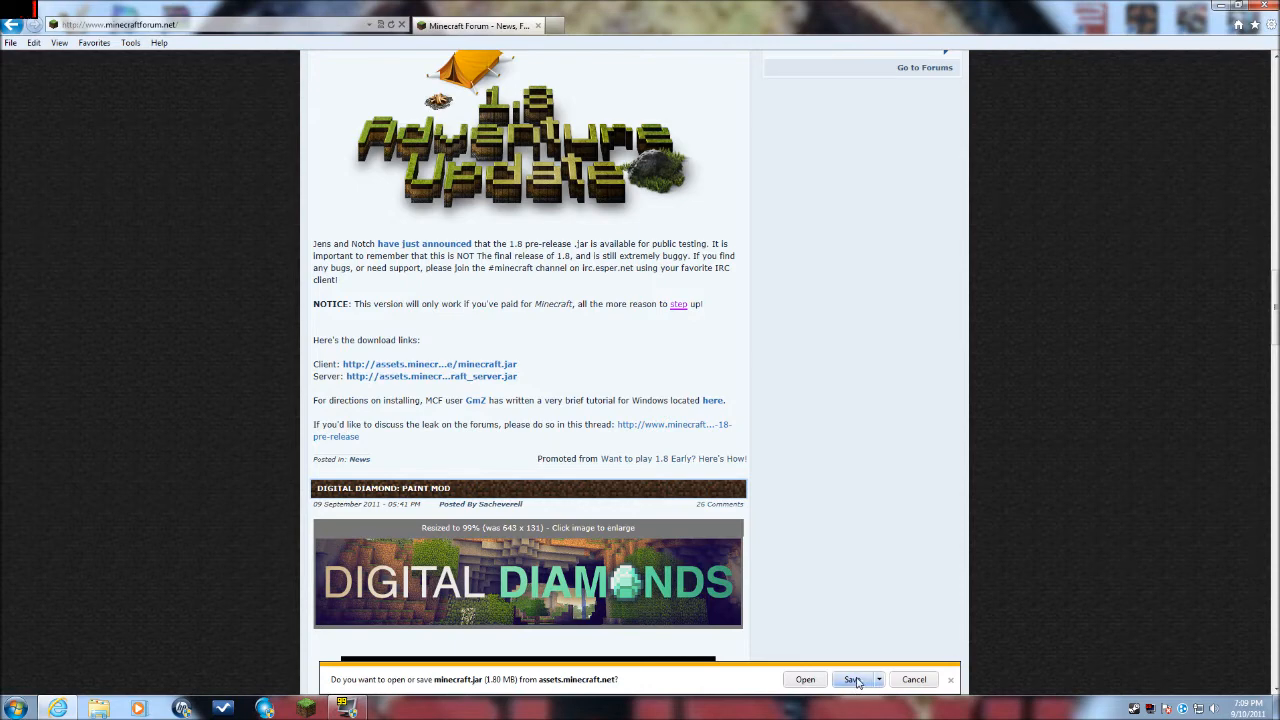
left_click(852, 680)
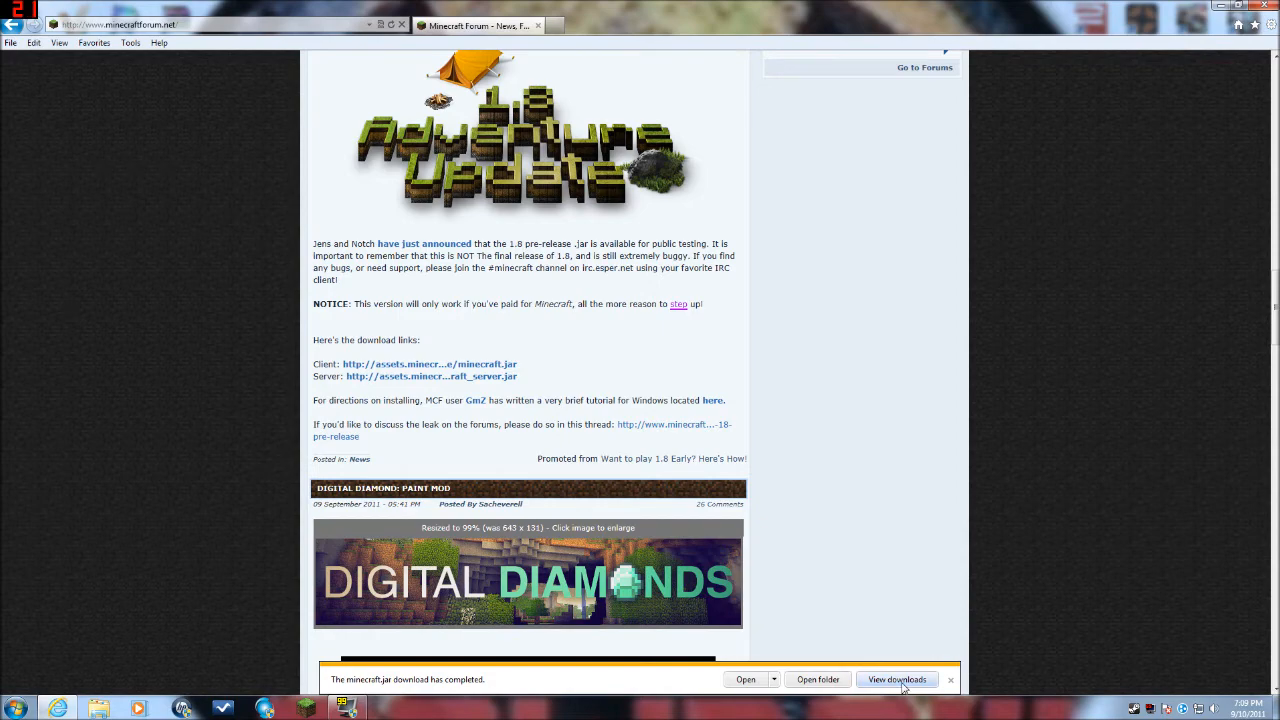
left_click(896, 680)
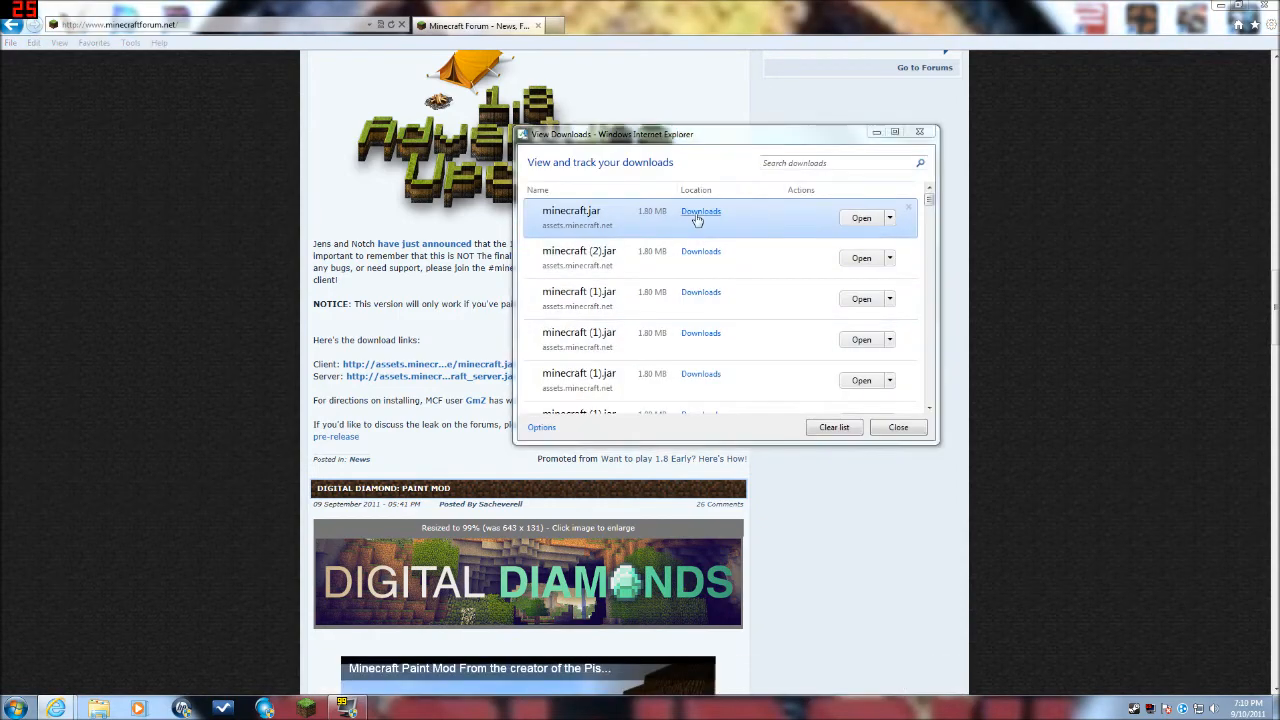
- Show the Downloads folder with minecraft.jar and open AppData Roaming beside it
left_click(700, 212)
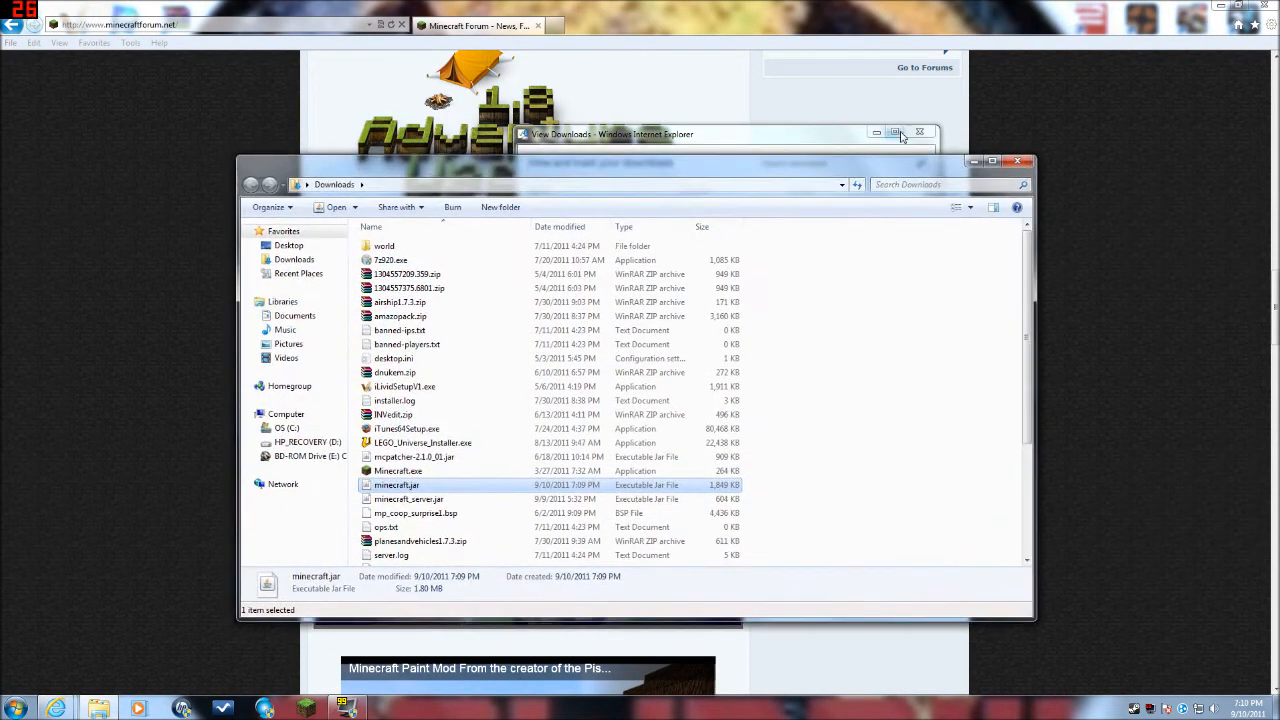
left_click(920, 132)
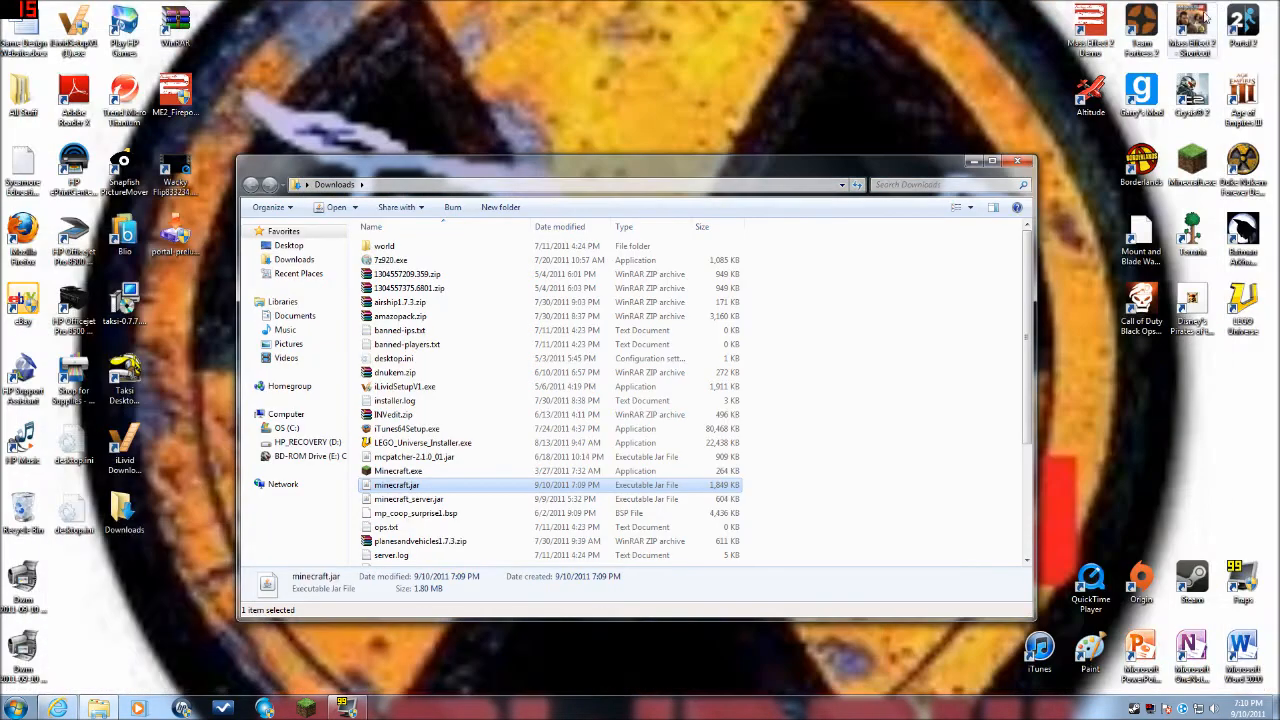
mouse_move(584, 162)
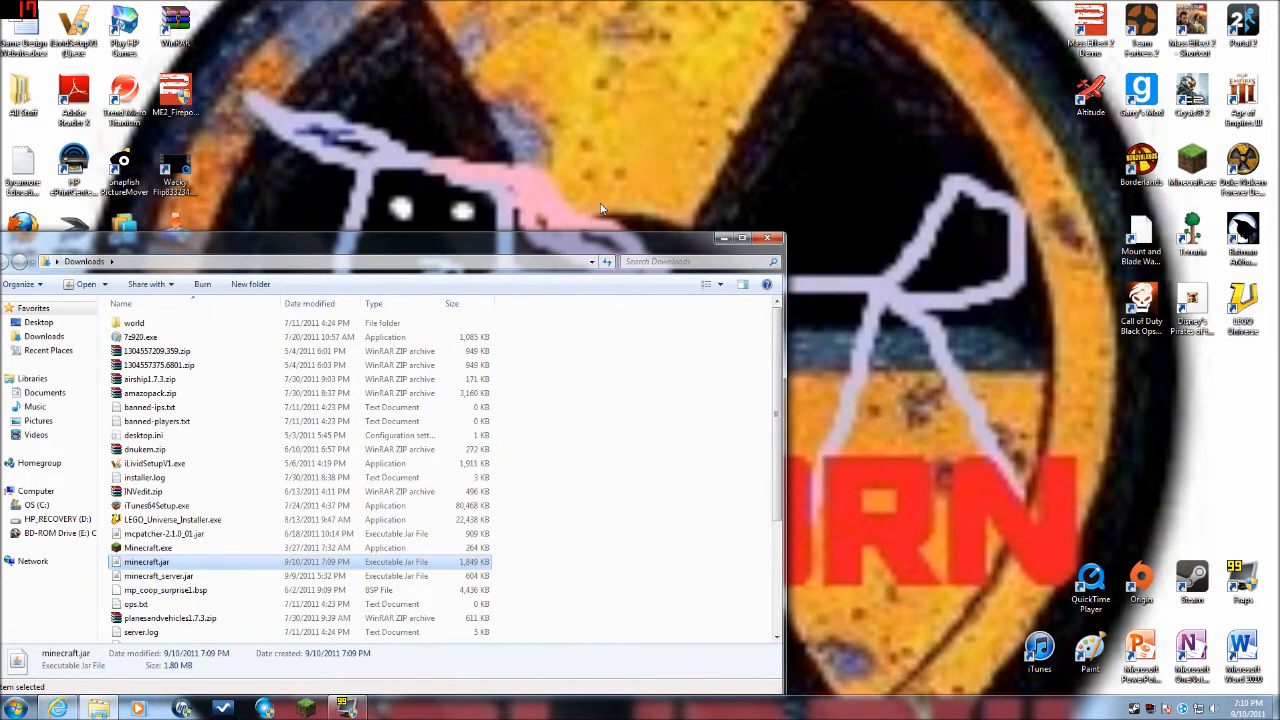
left_click(22, 704)
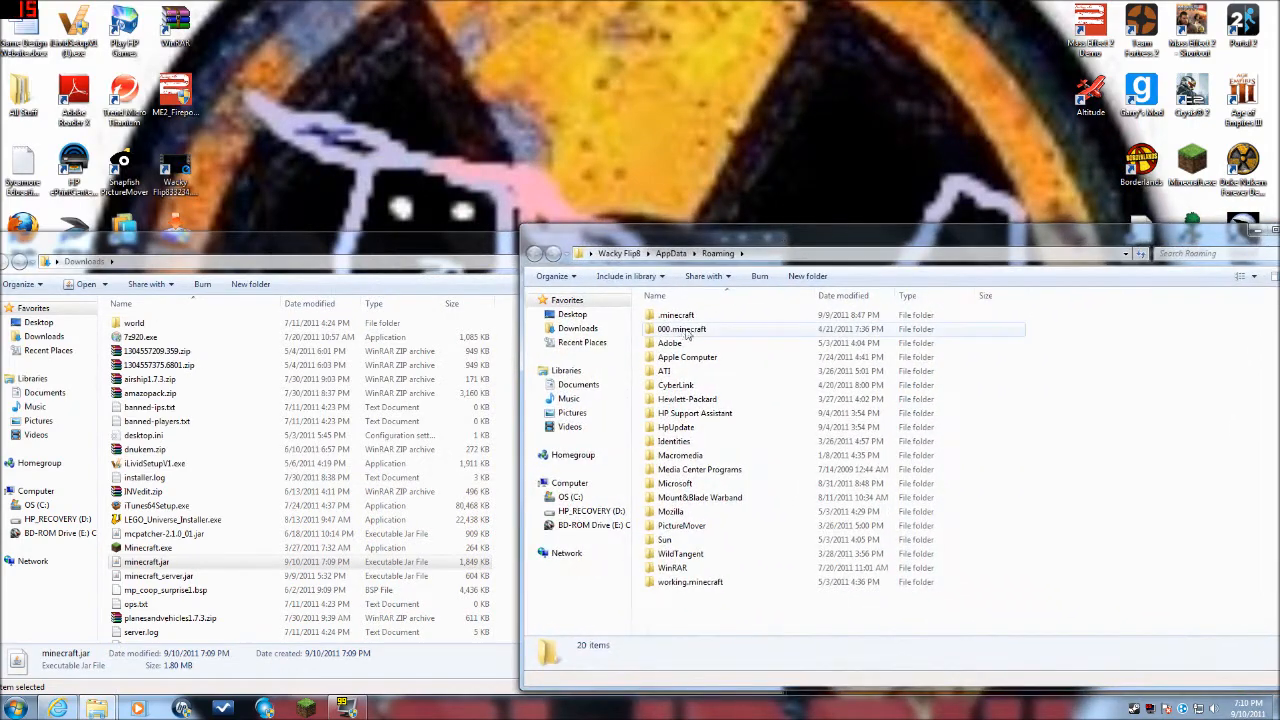
- Copy the .minecraft folder and paste a backup of it onto the desktop
double_click(674, 316)
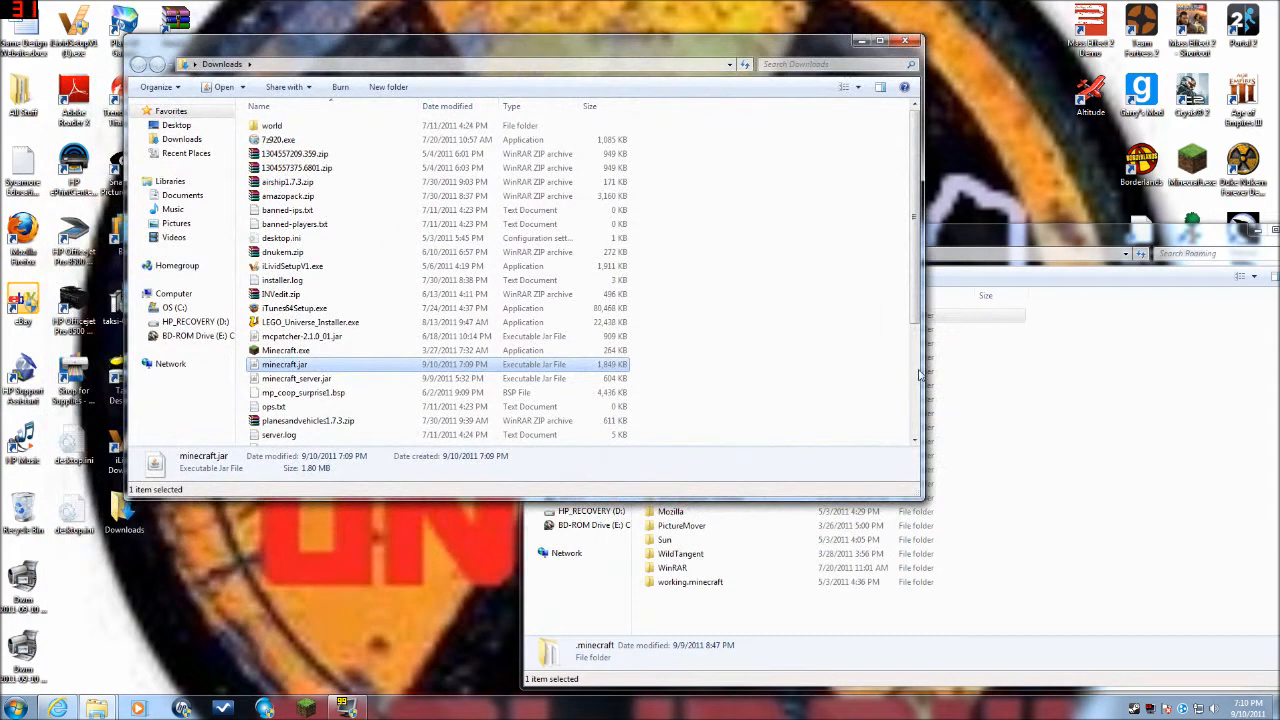
right_click(676, 316)
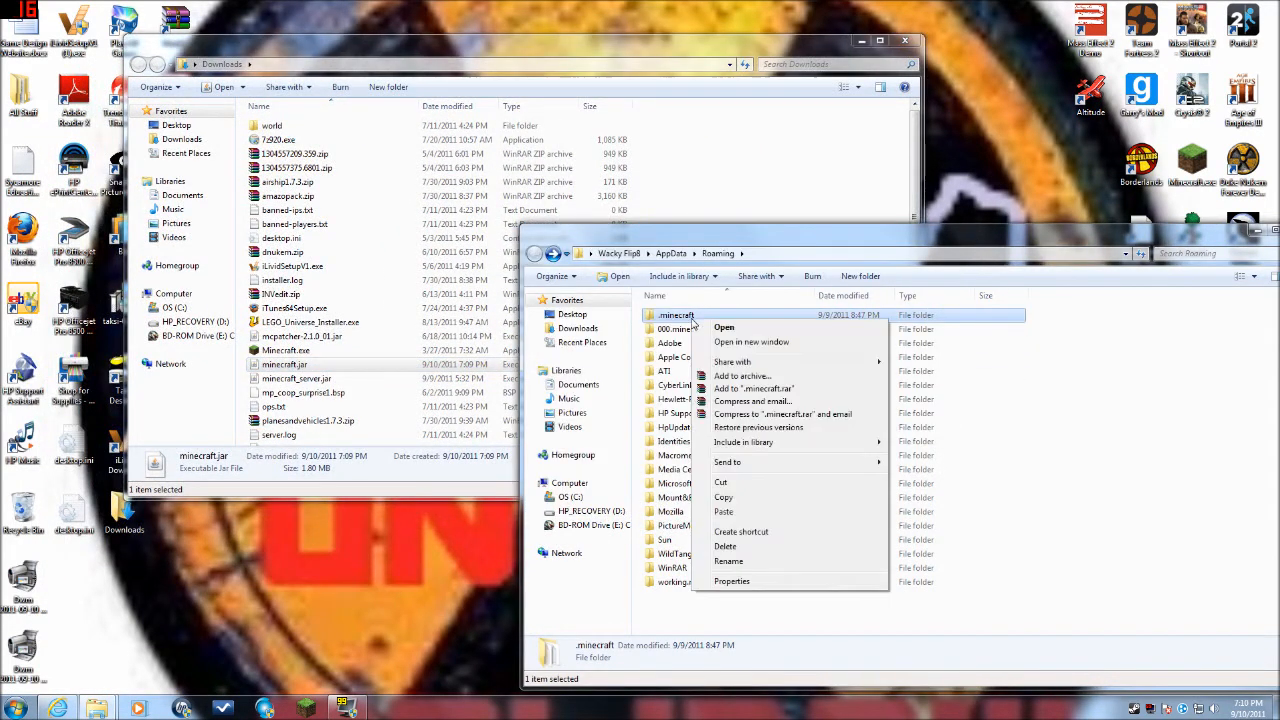
left_click(220, 508)
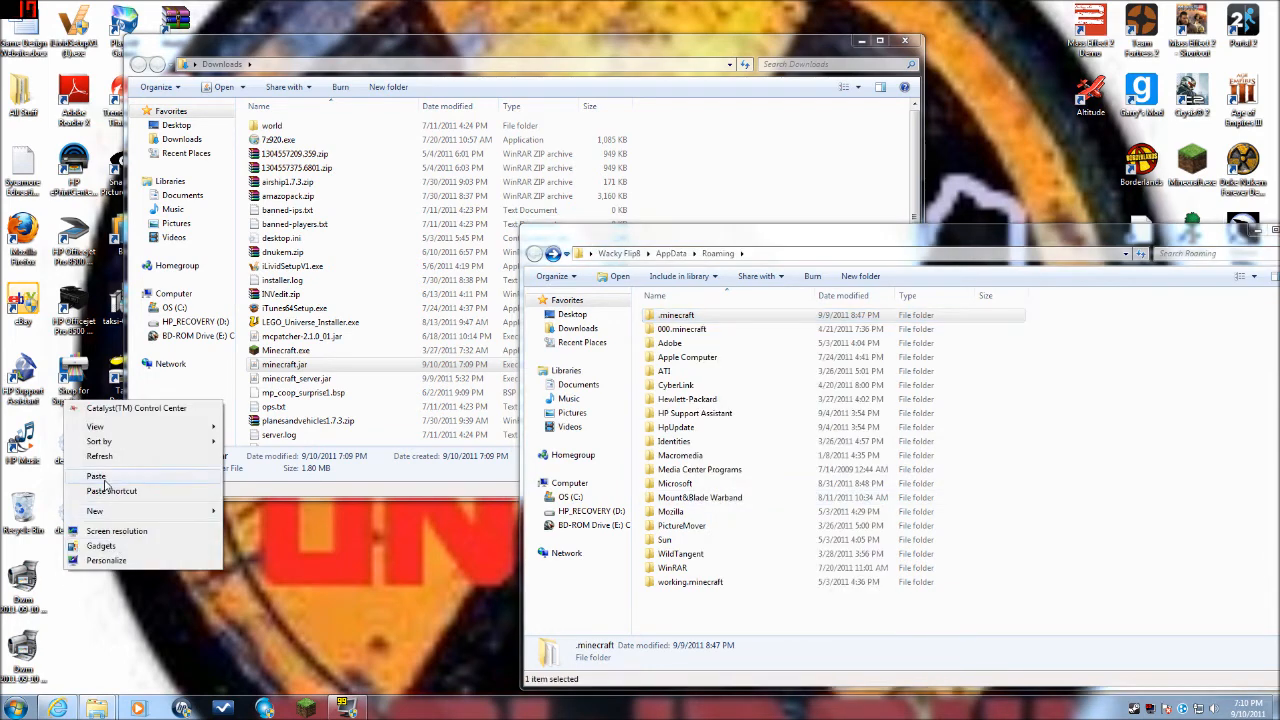
left_click(96, 476)
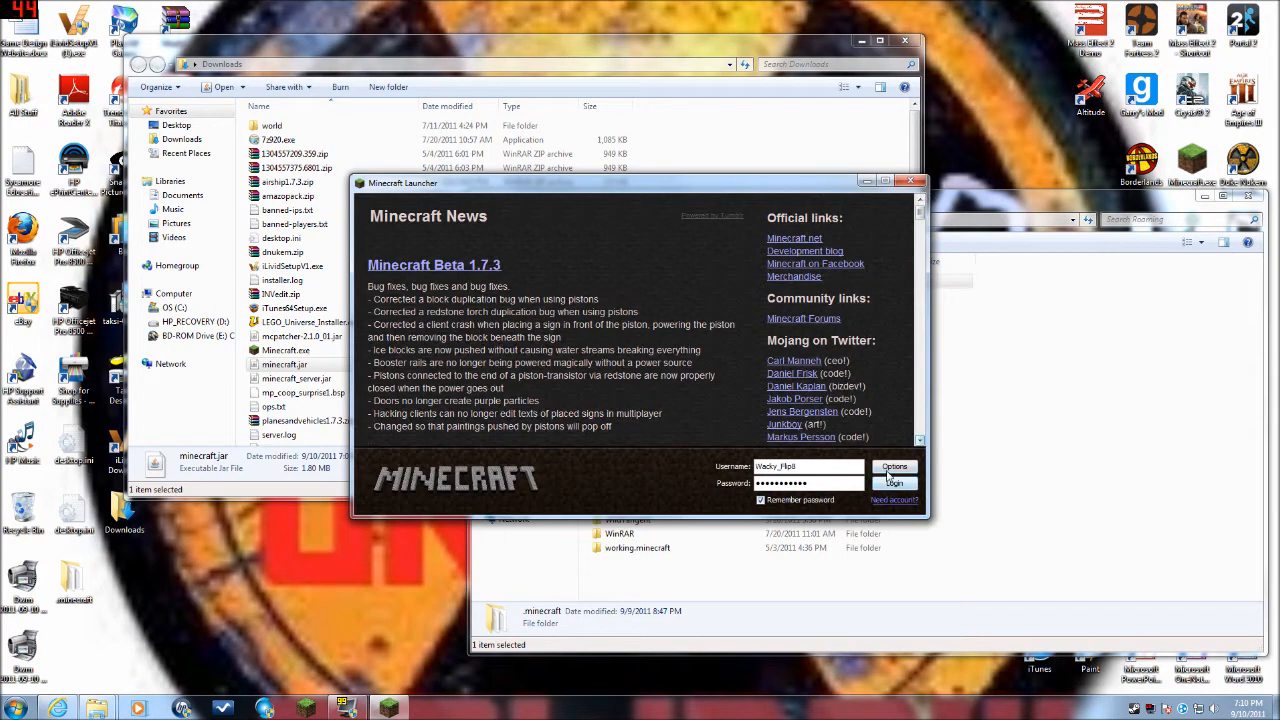
- Check the game location path in the launcher options and close the dialog
left_click(896, 466)
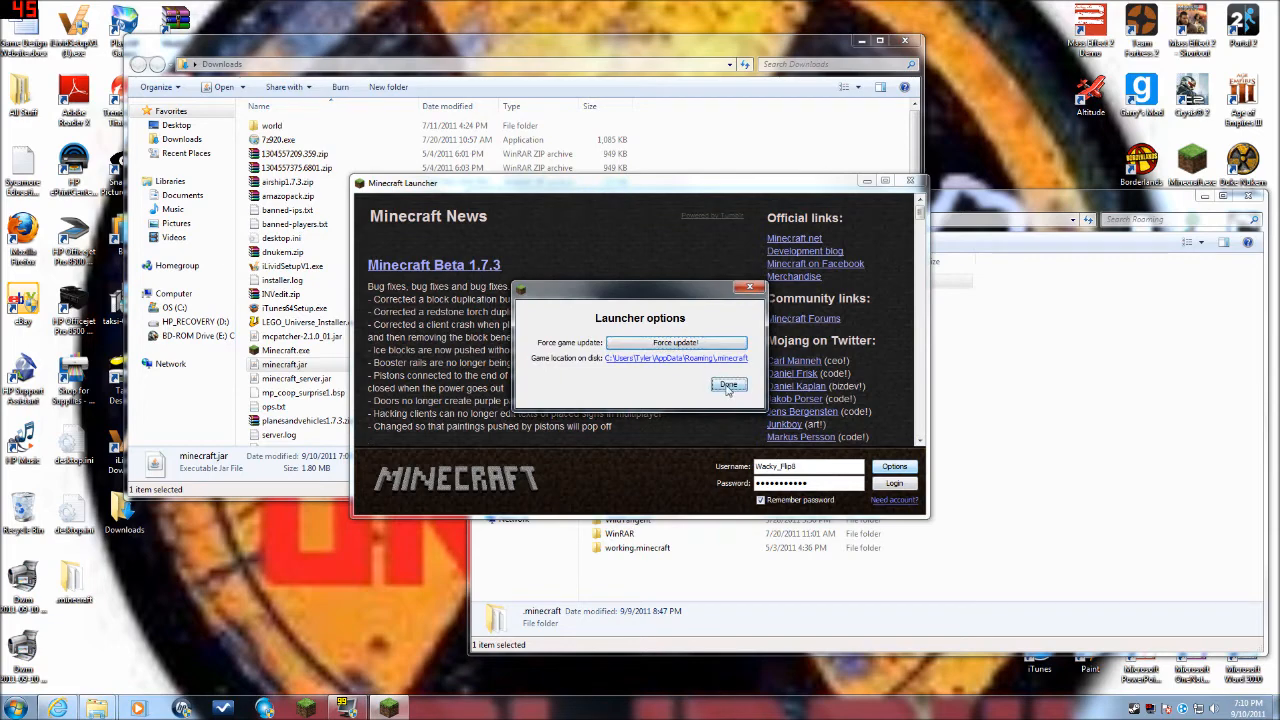
left_click(728, 384)
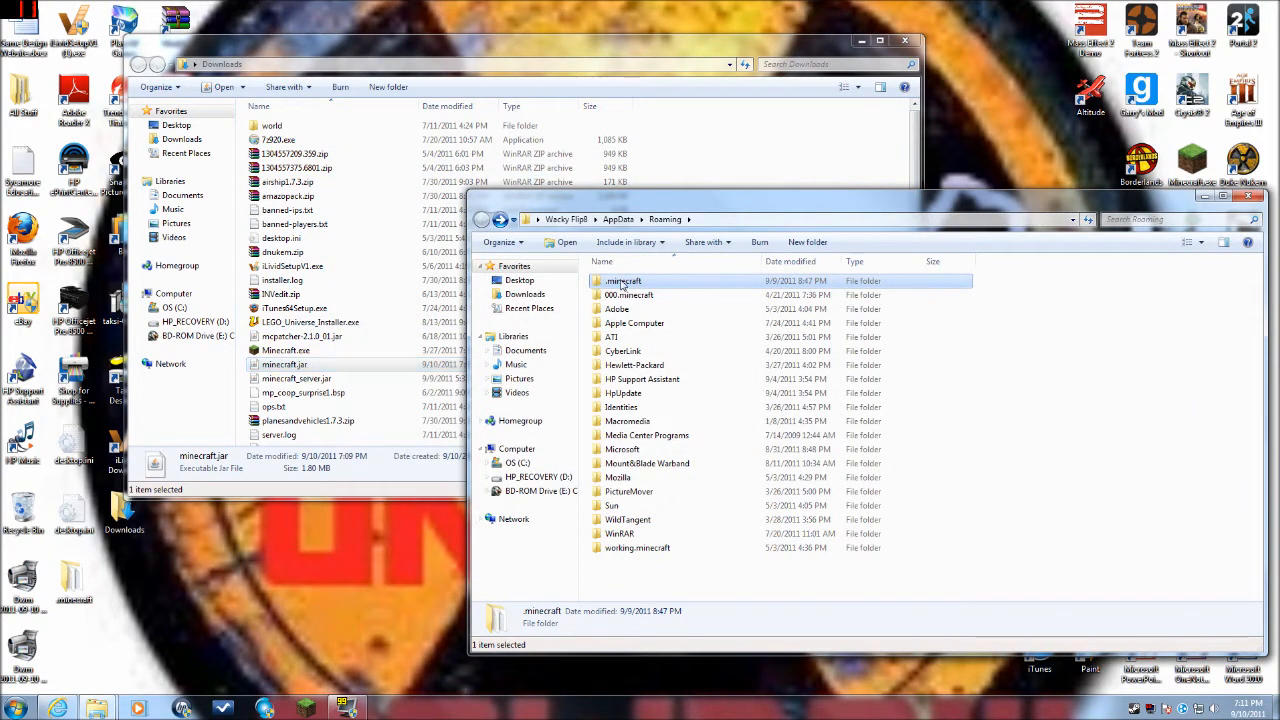
- Open .minecraft\bin for the new minecraft.jar and allow the unverified launcher to run
double_click(624, 280)
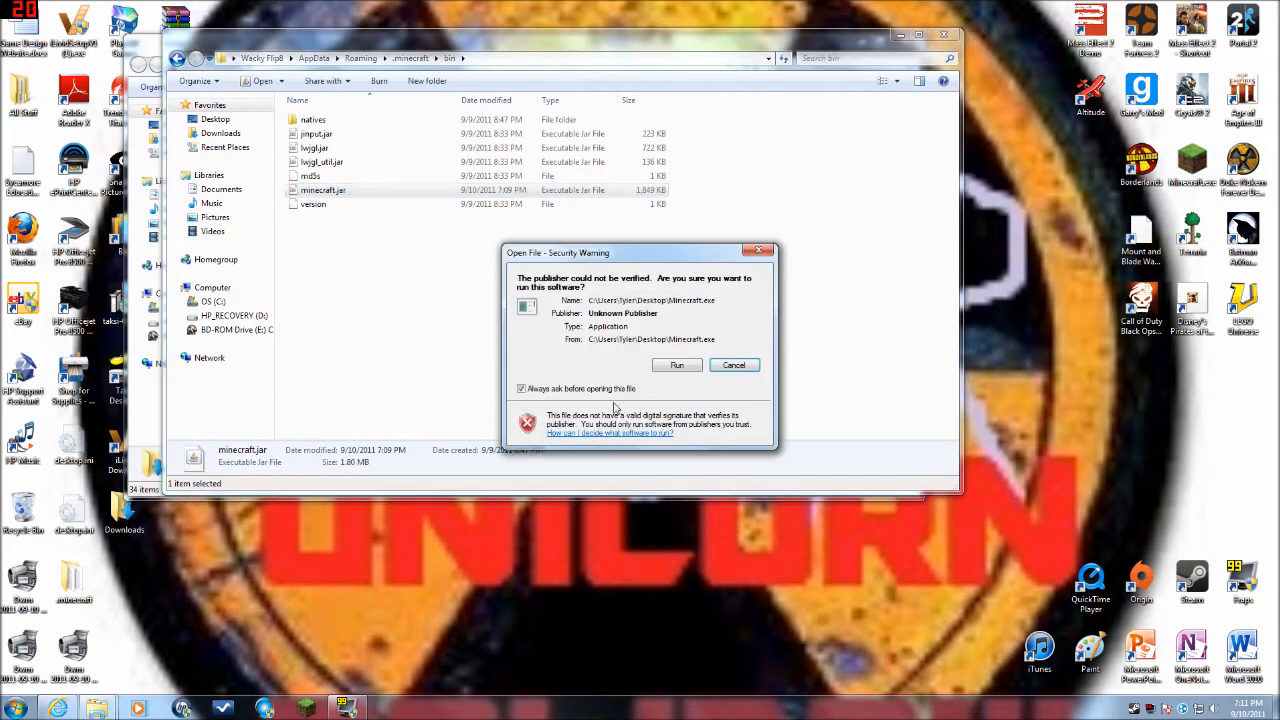
left_click(676, 364)
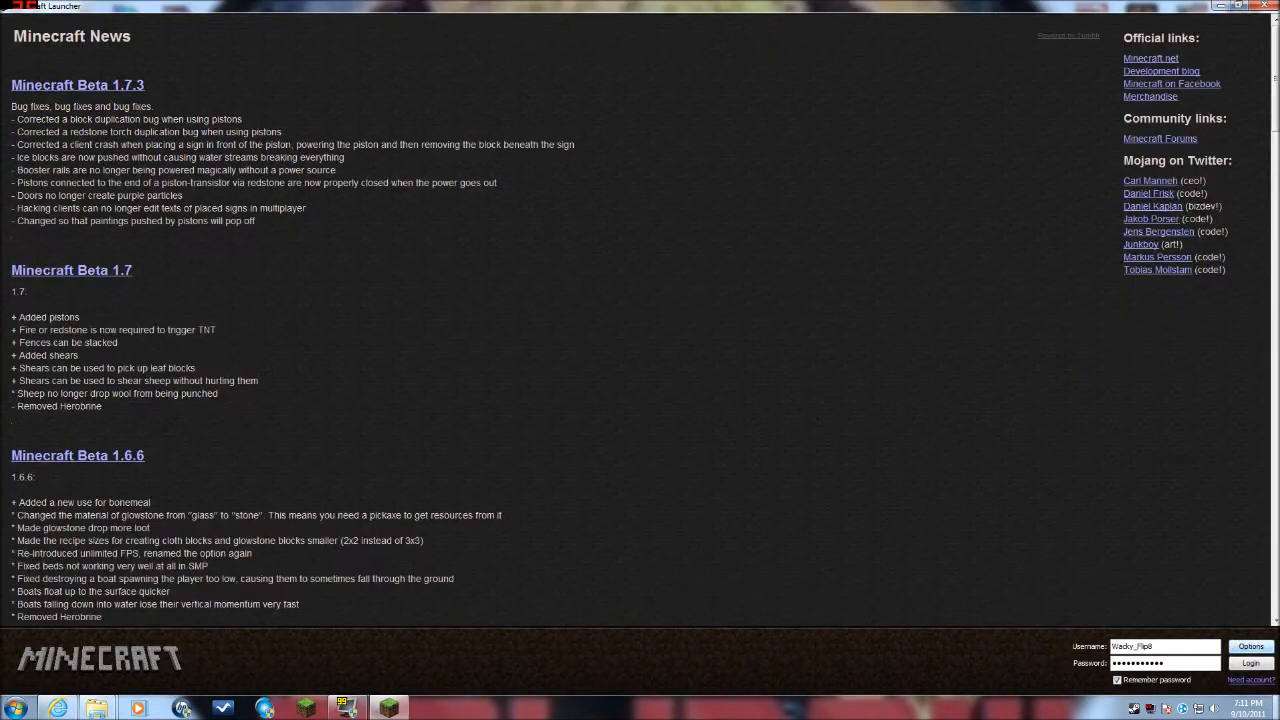
mouse_move(1026, 510)
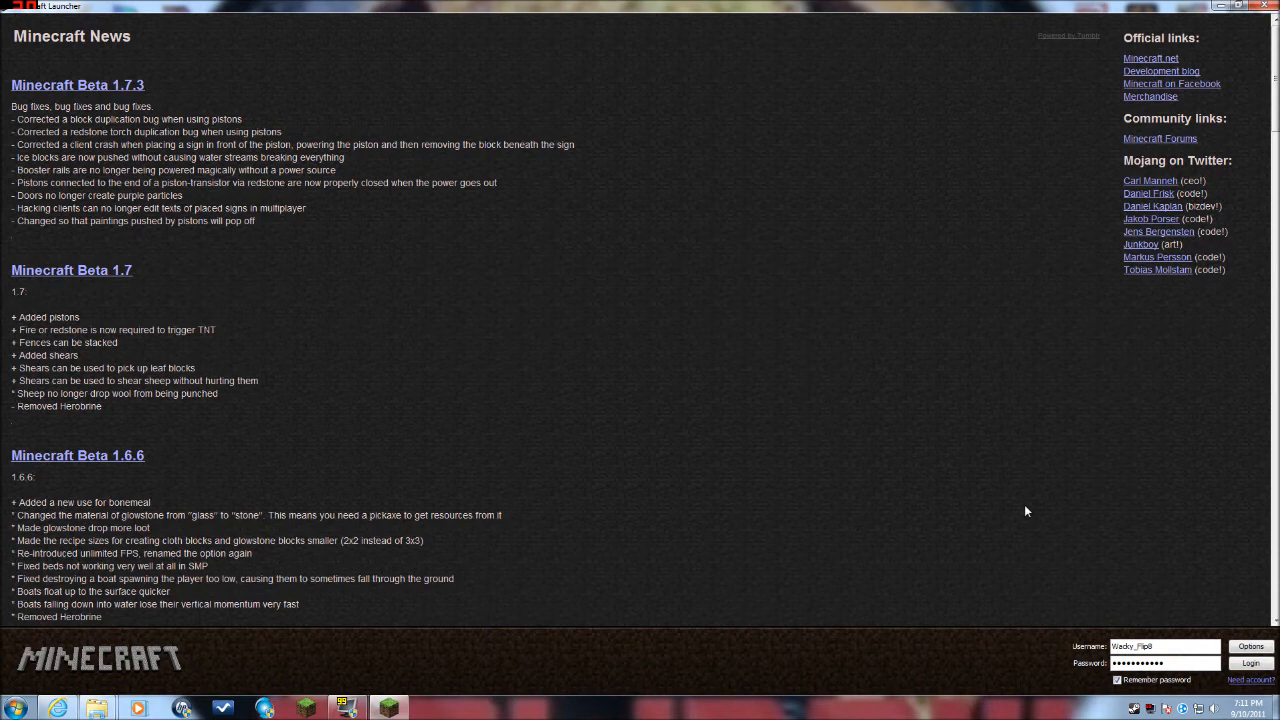
mouse_move(1048, 512)
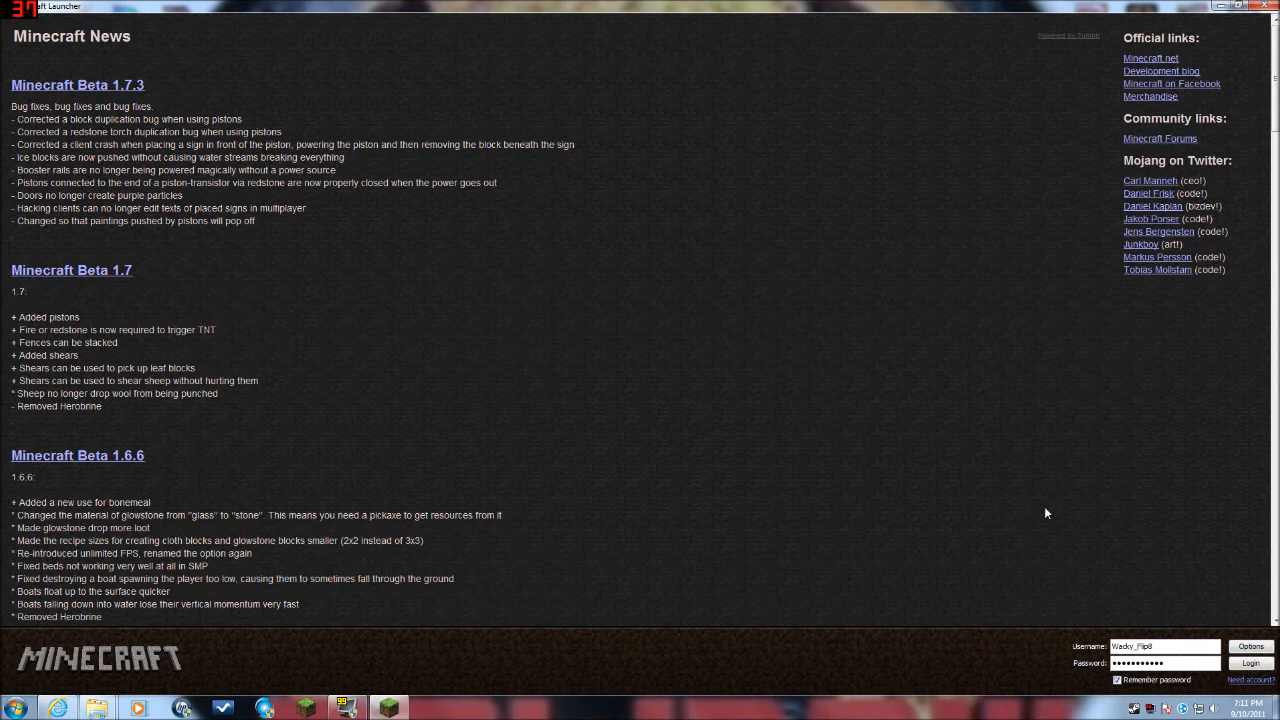
- Log in with the saved account to launch Minecraft Beta 1.8 Pre-release
left_click(1250, 664)
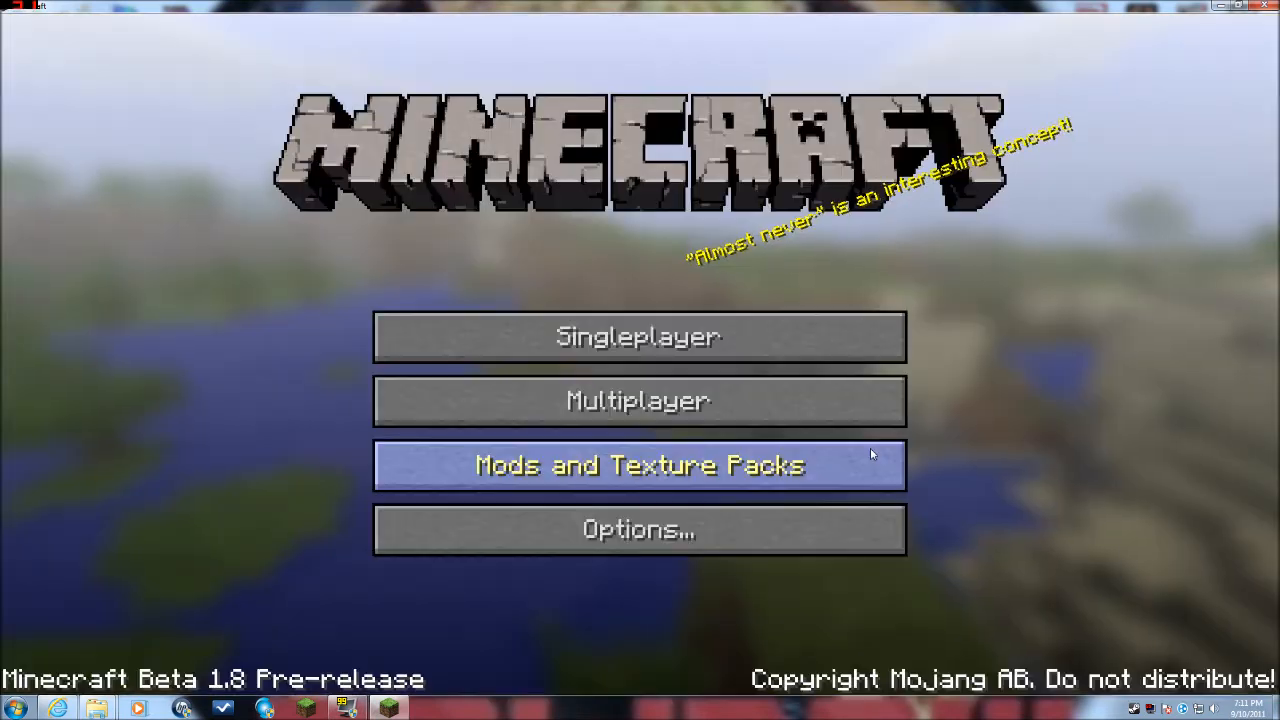
mouse_move(600, 280)
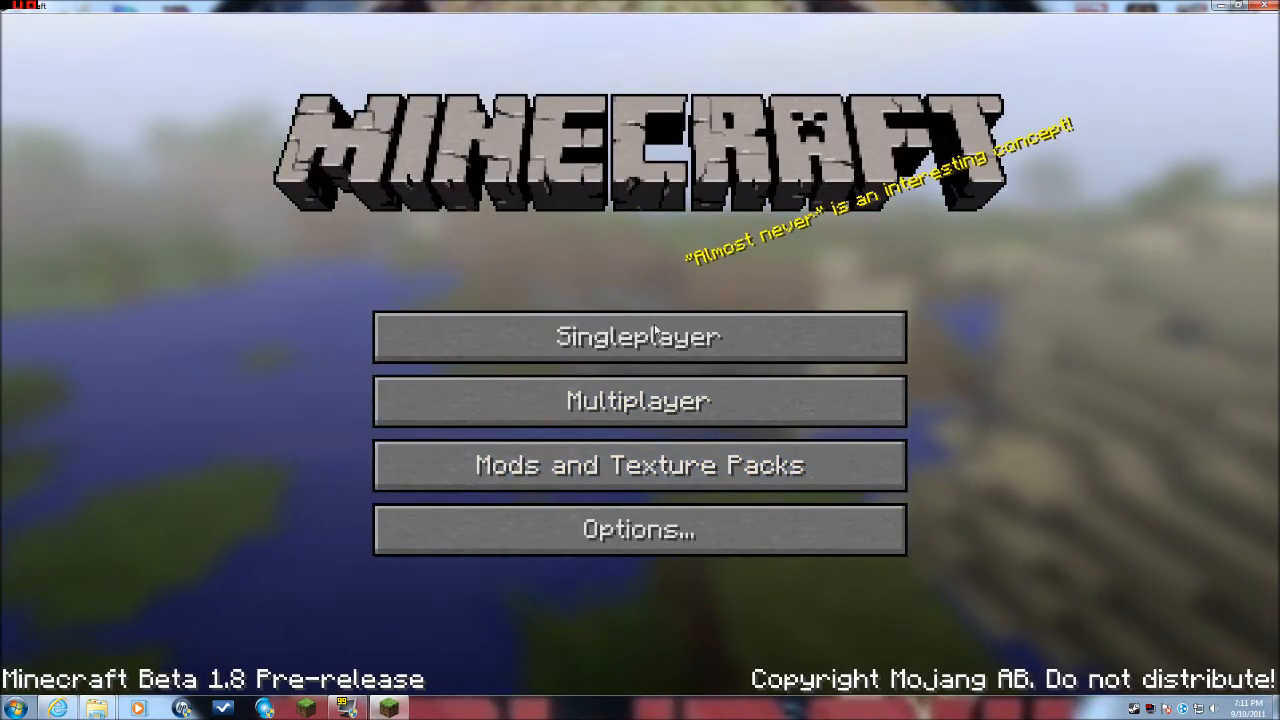
mouse_move(556, 220)
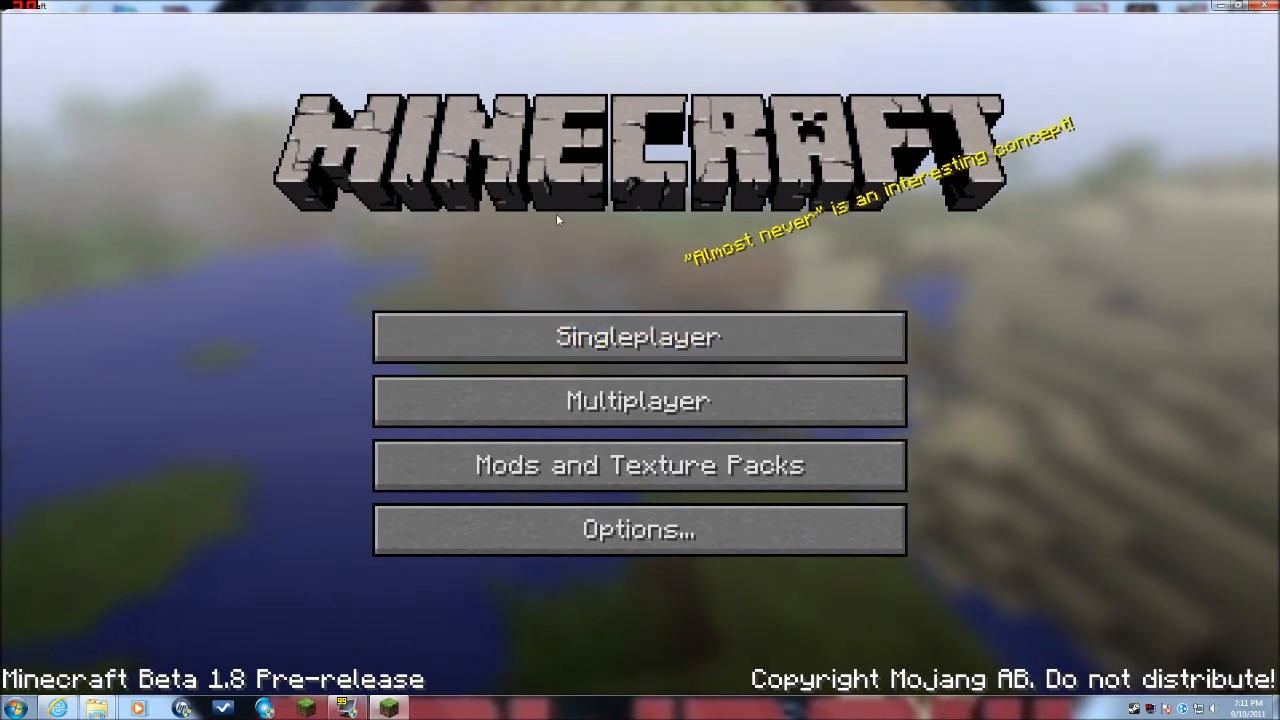
mouse_move(292, 228)
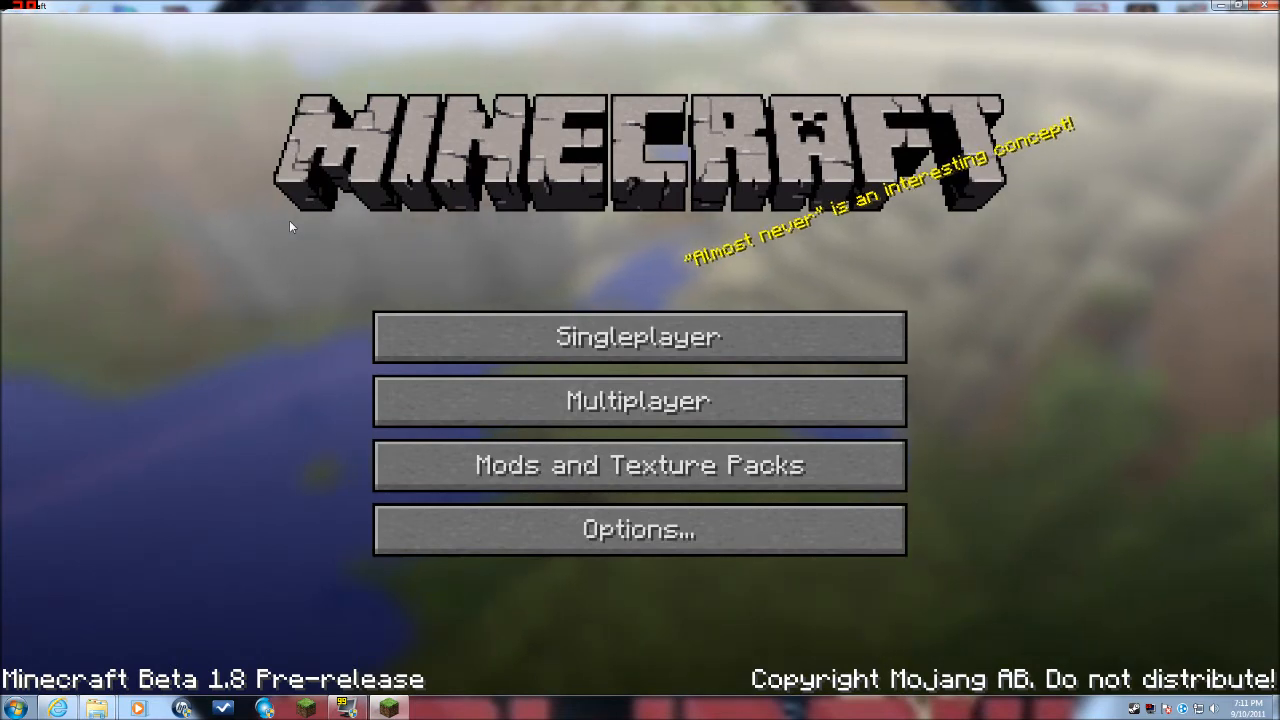
mouse_move(624, 228)
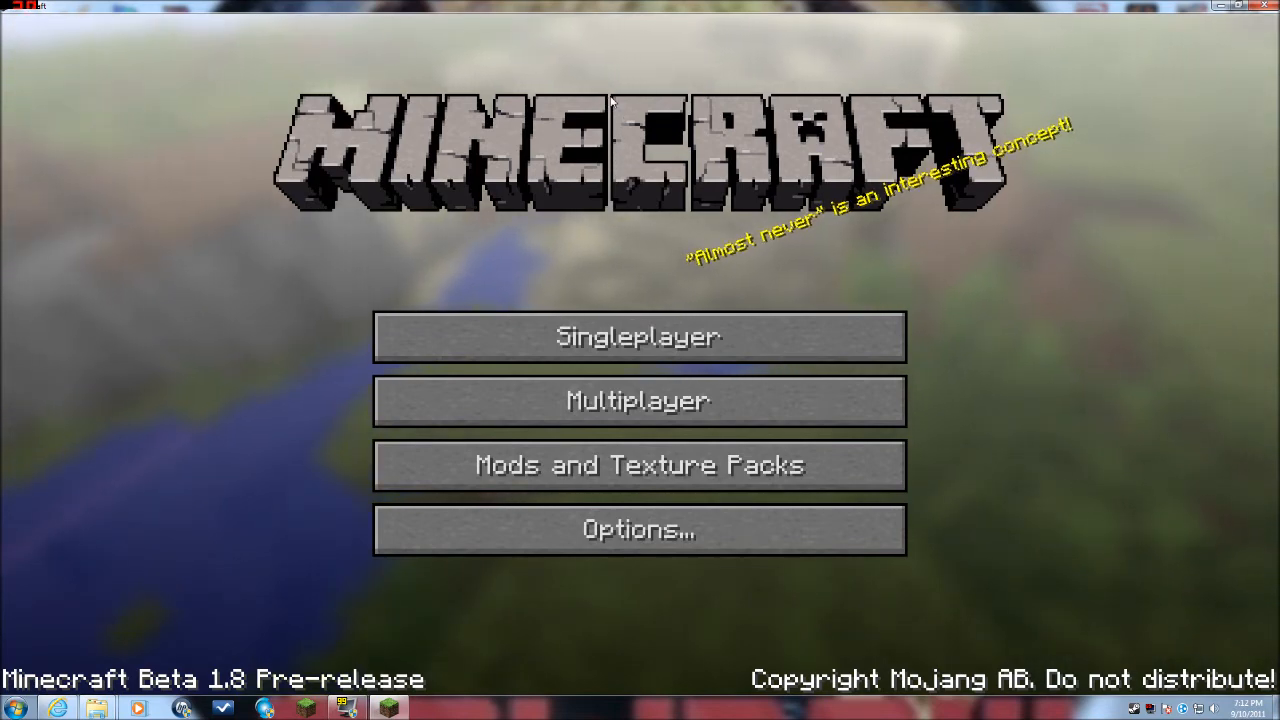
mouse_move(408, 188)
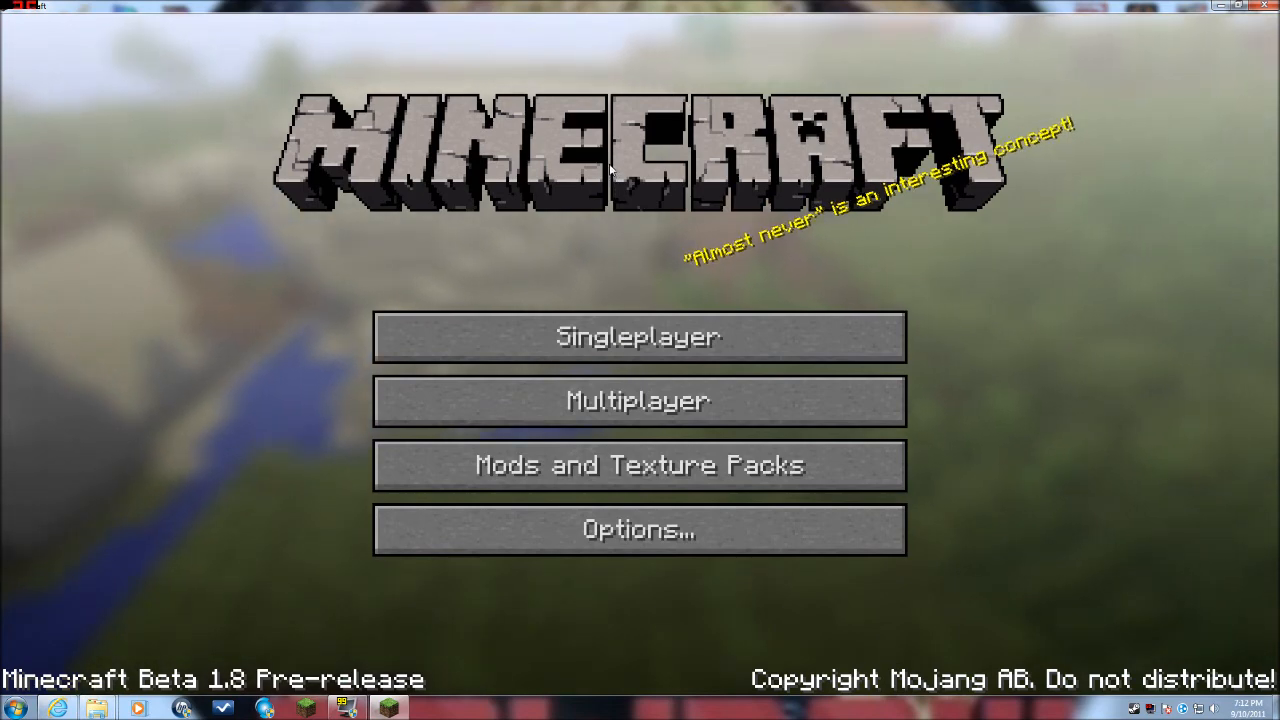
mouse_move(508, 220)
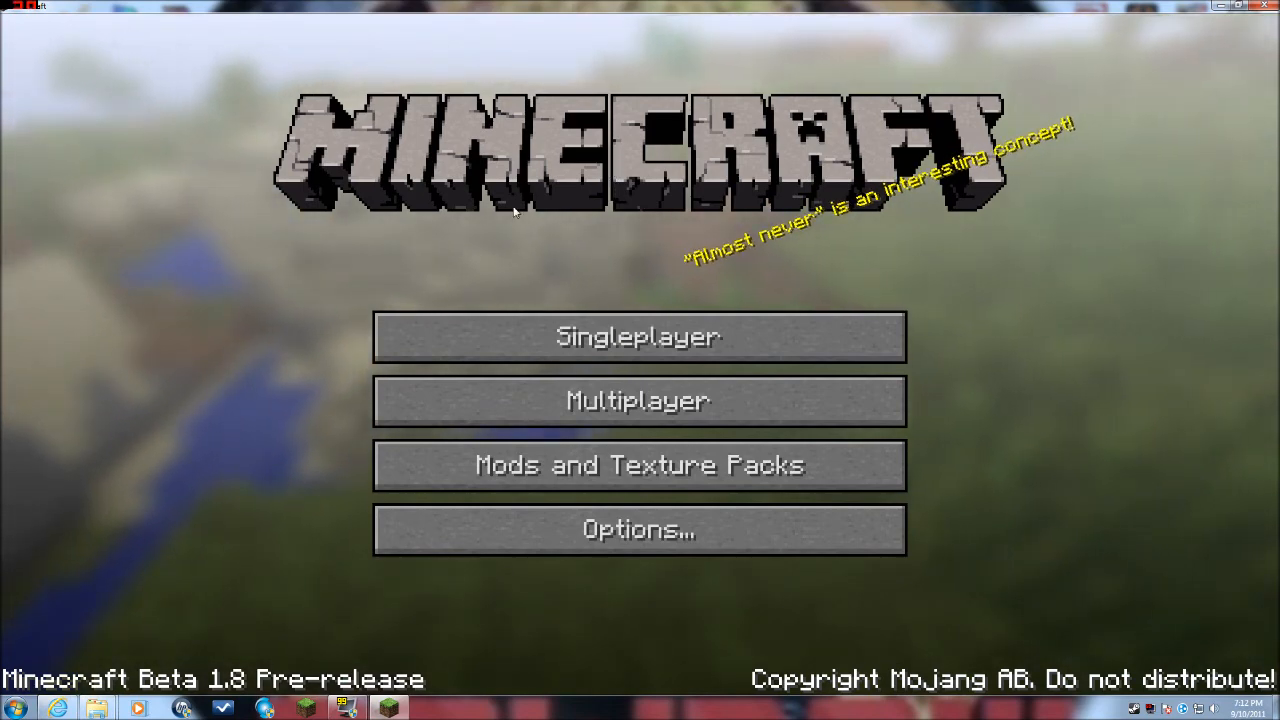
mouse_move(628, 308)
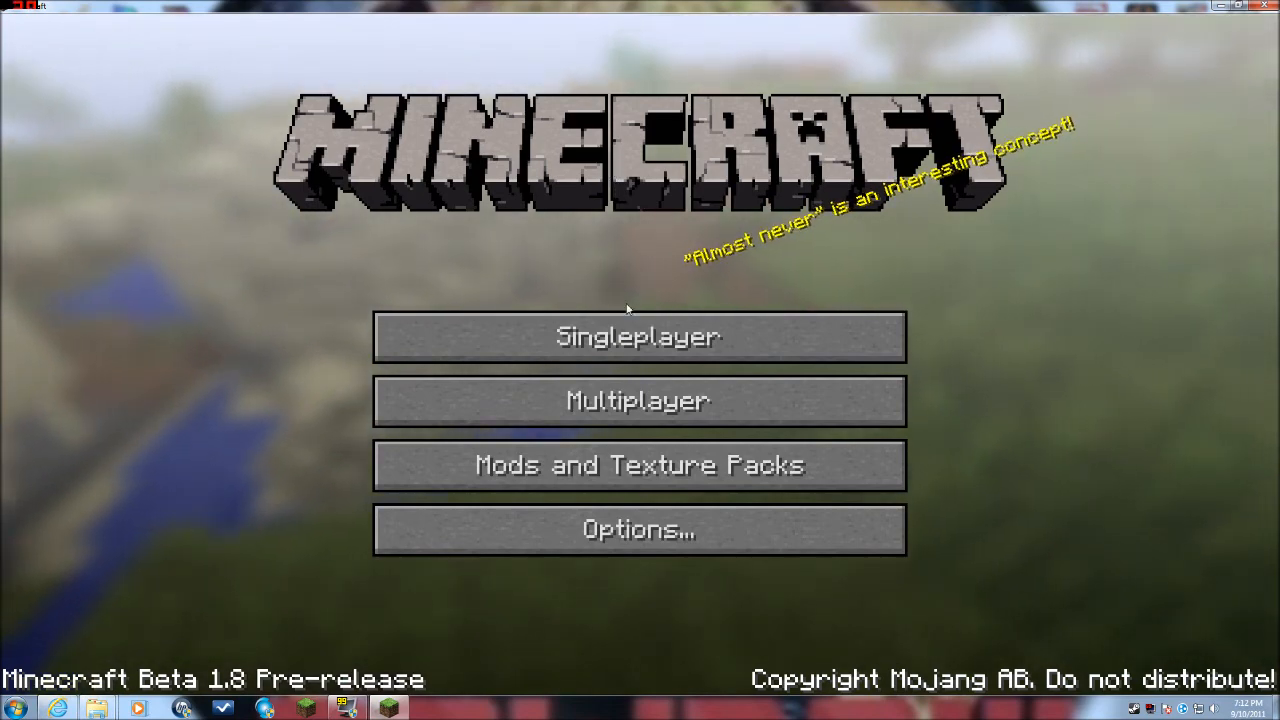
mouse_move(632, 252)
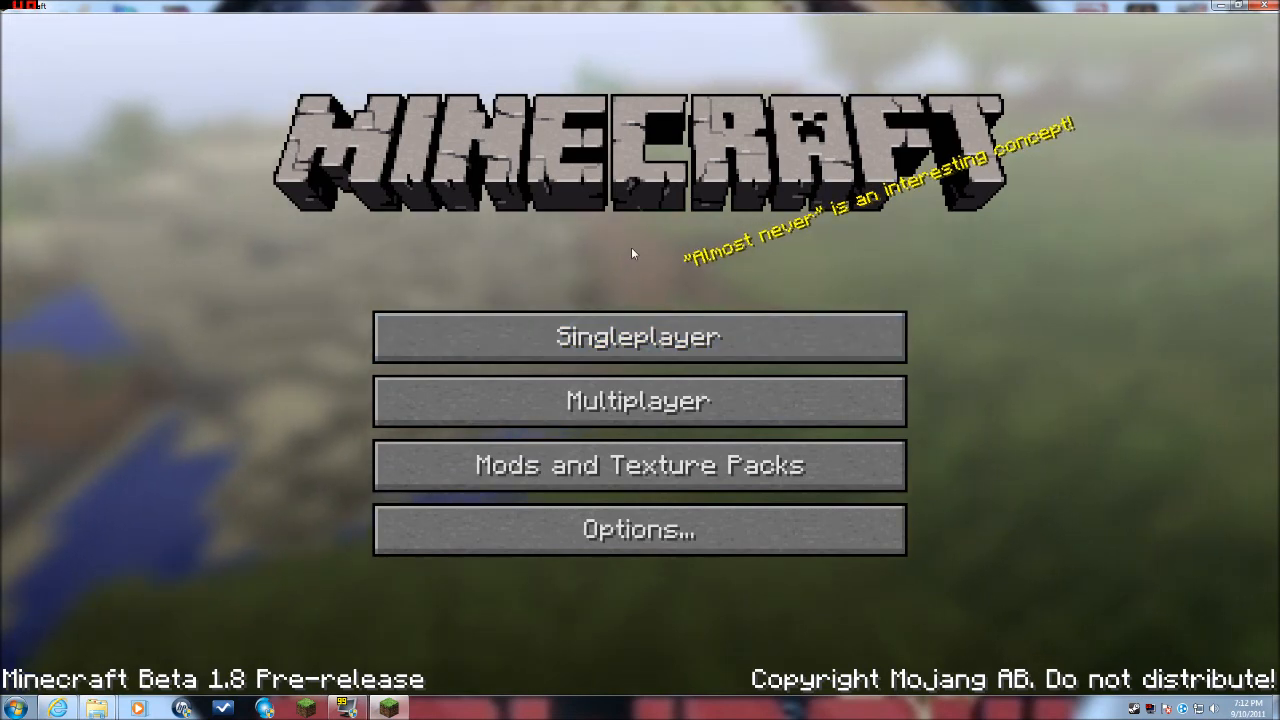